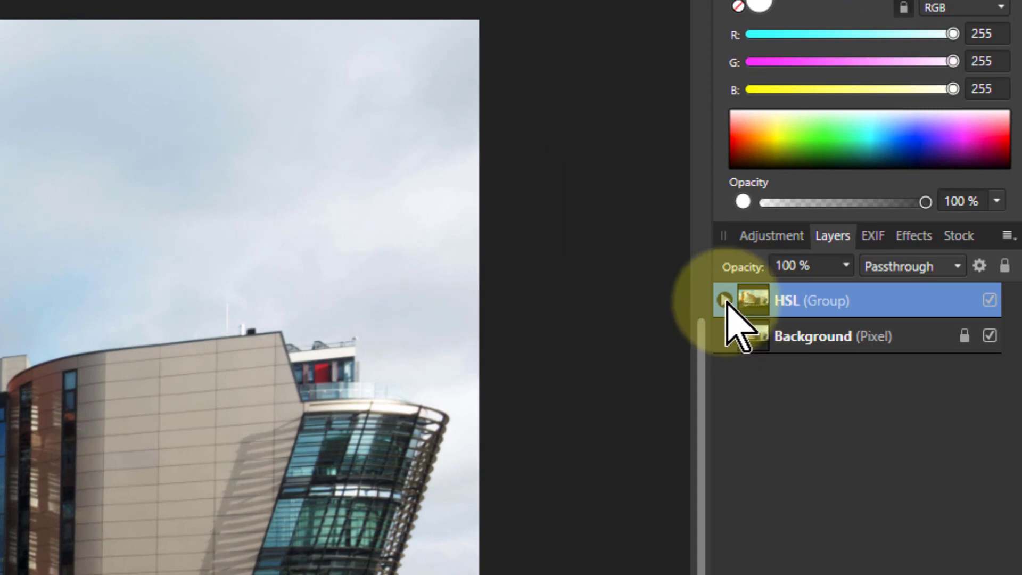
Step: Expand the HSL and H&S groups, then solo the Saturation and Luminosity layers in turn
{"action": "left_click", "coordinate": [724, 300]}
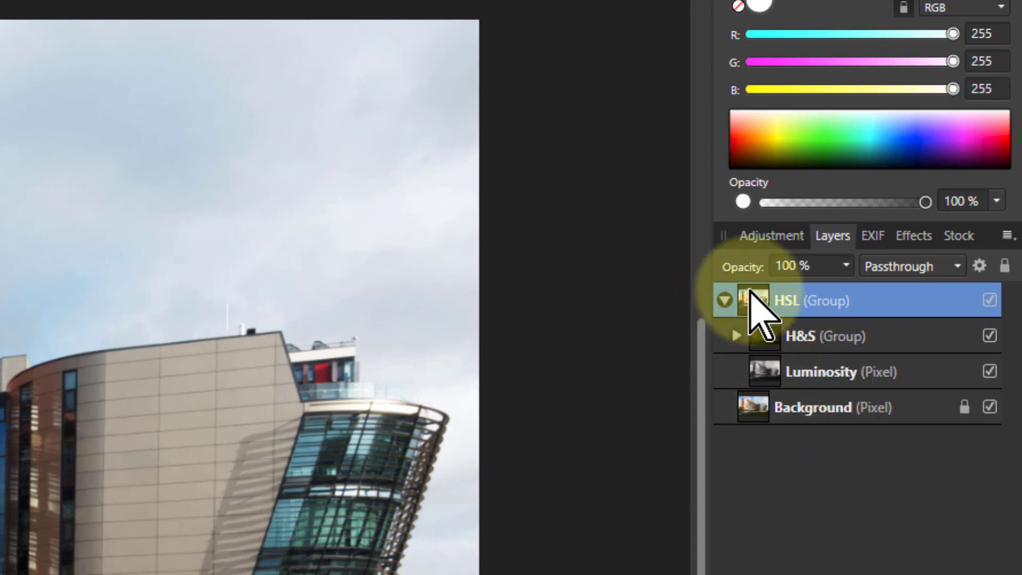
{"action": "left_click", "coordinate": [735, 336]}
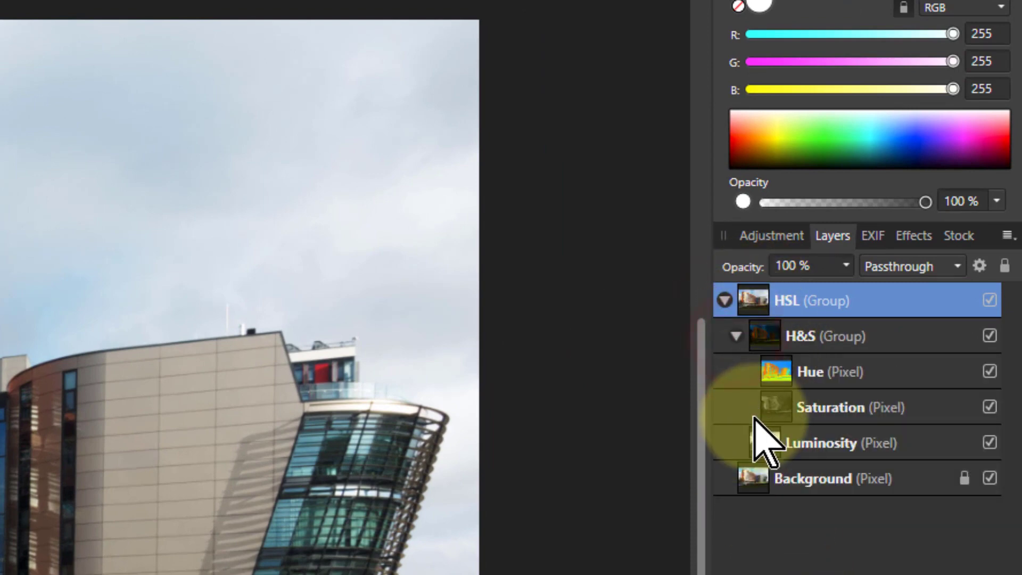
{"action": "mouse_move", "coordinate": [789, 418]}
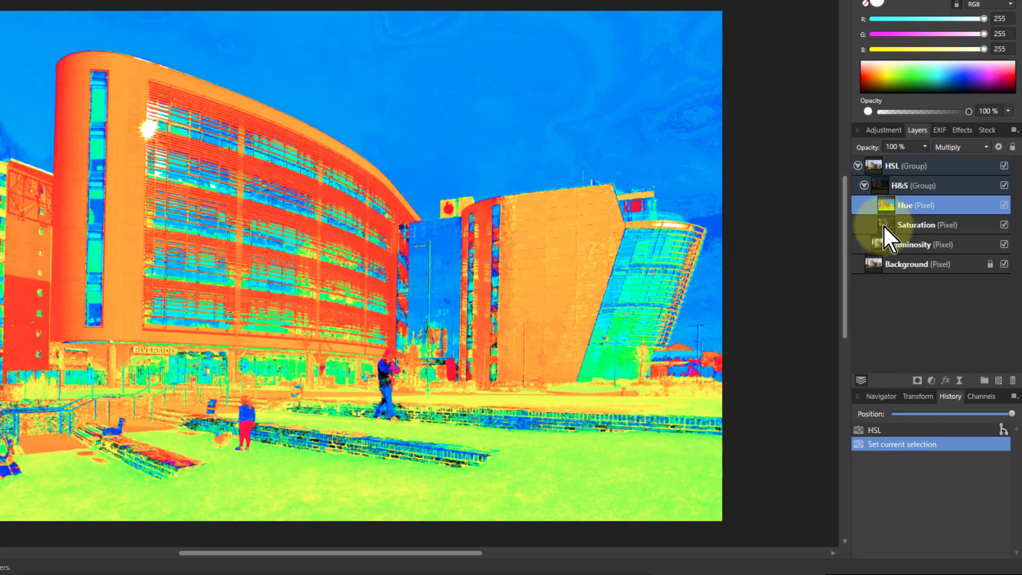
{"action": "left_click", "coordinate": [926, 225]}
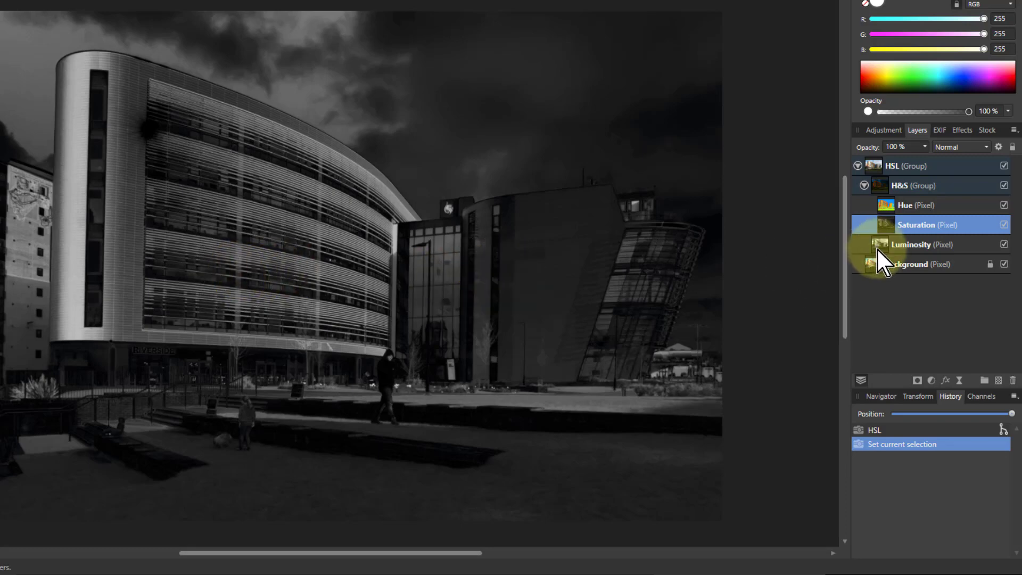
{"action": "left_click", "coordinate": [922, 244]}
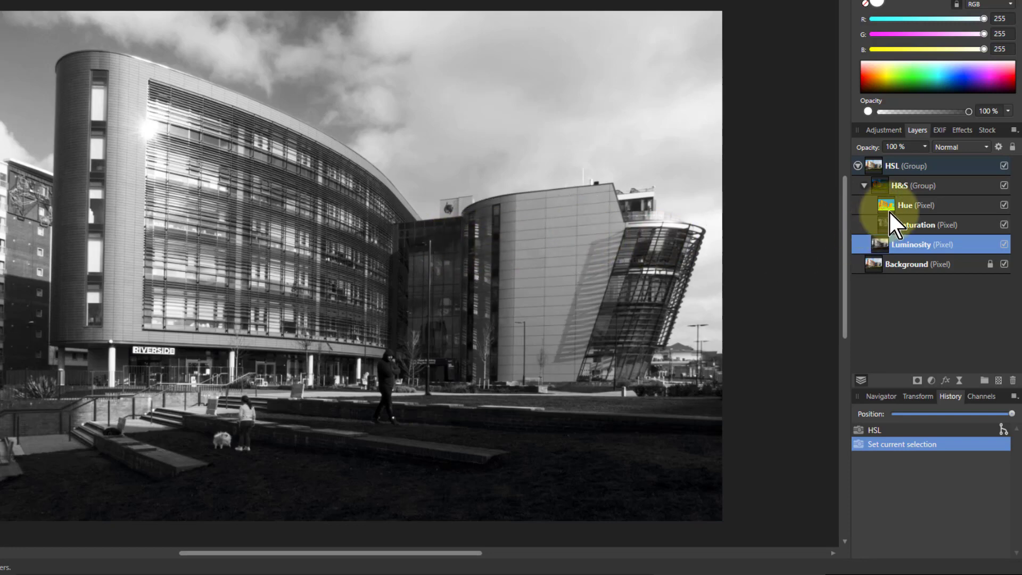
Step: Select the Hue layer and add a Selective Colour adjustment to it
{"action": "left_click", "coordinate": [906, 205]}
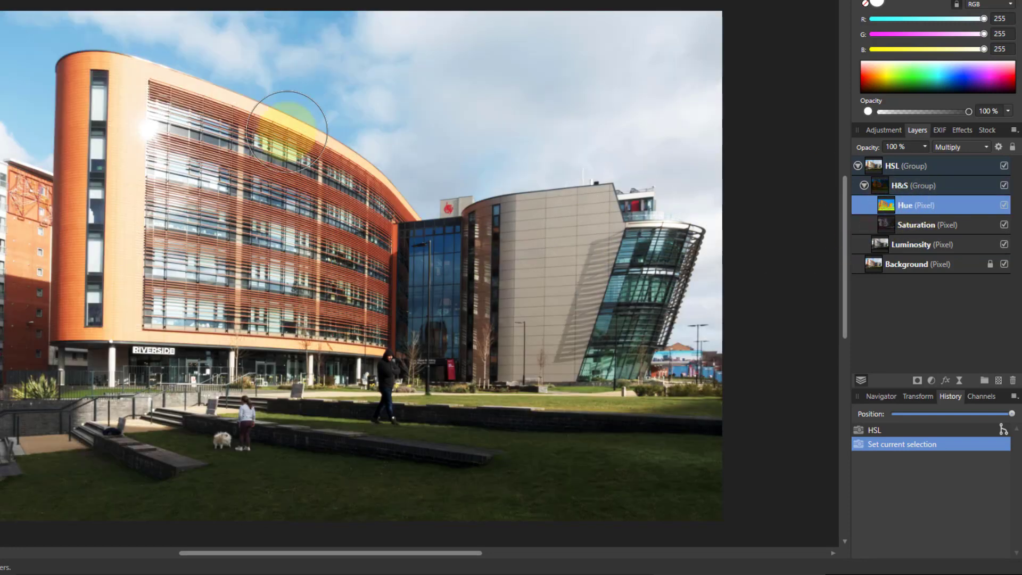
{"action": "mouse_move", "coordinate": [453, 248]}
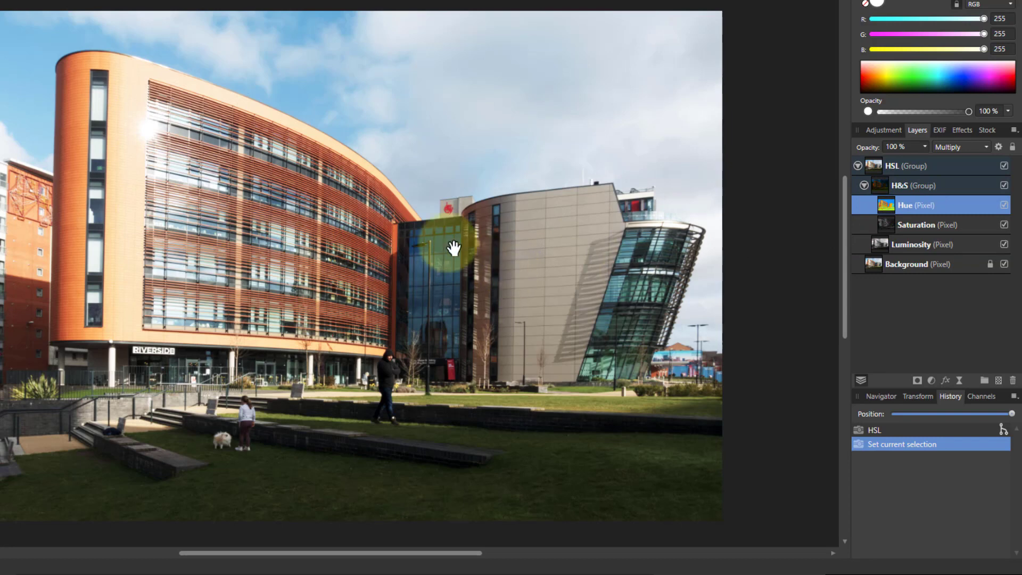
{"action": "mouse_move", "coordinate": [952, 411]}
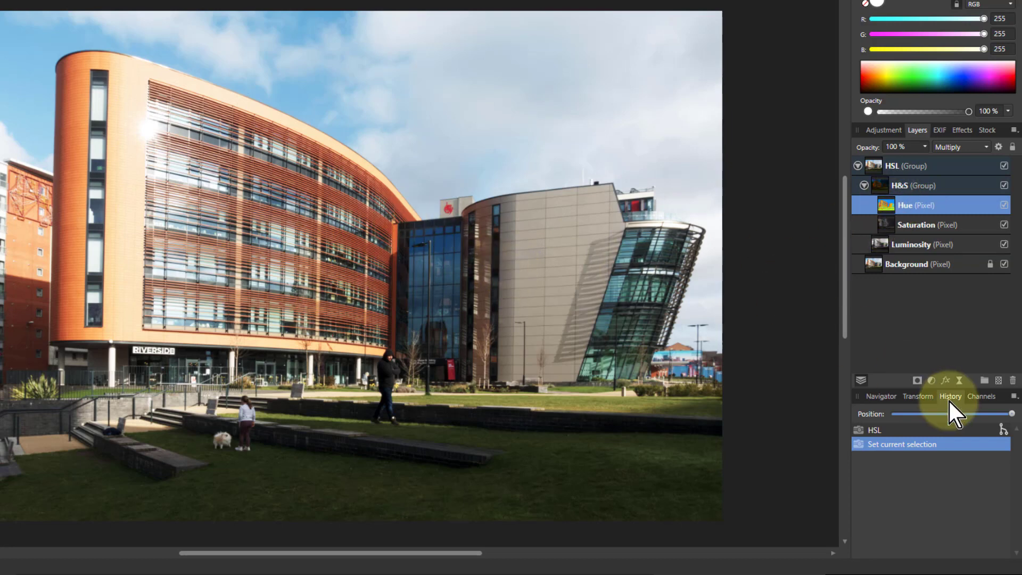
{"action": "left_click", "coordinate": [930, 380]}
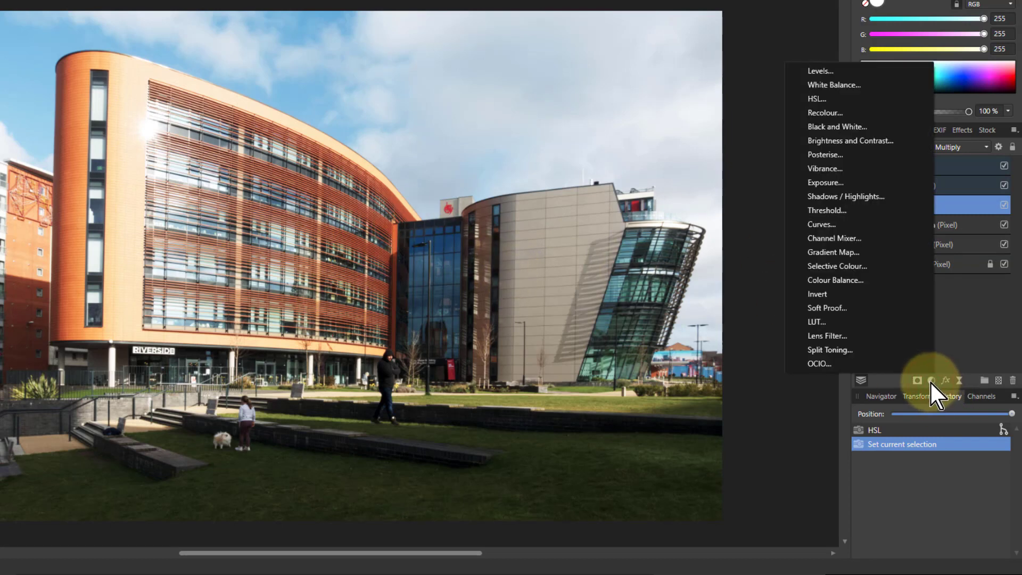
{"action": "left_click", "coordinate": [837, 266]}
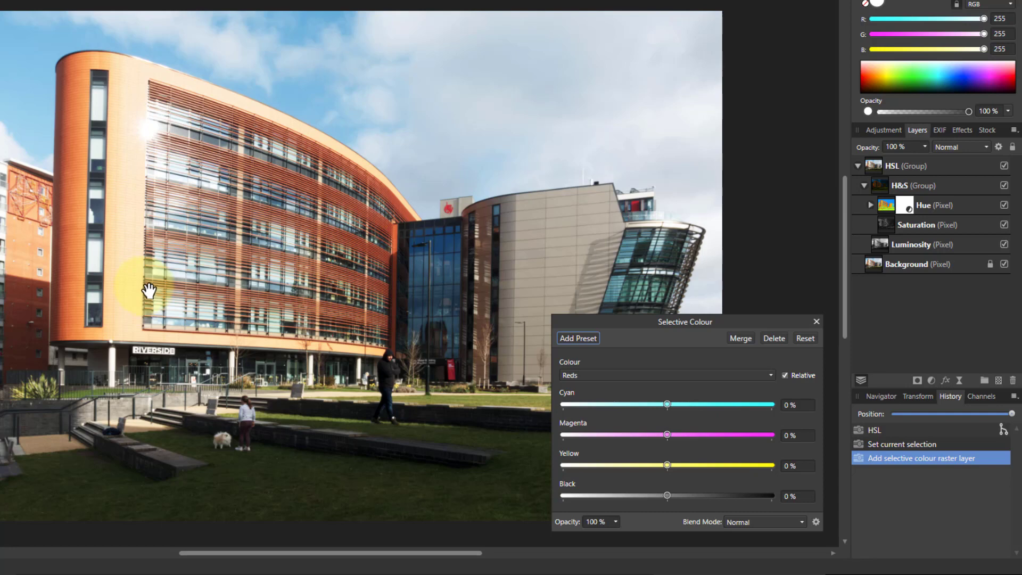
{"action": "mouse_move", "coordinate": [568, 382]}
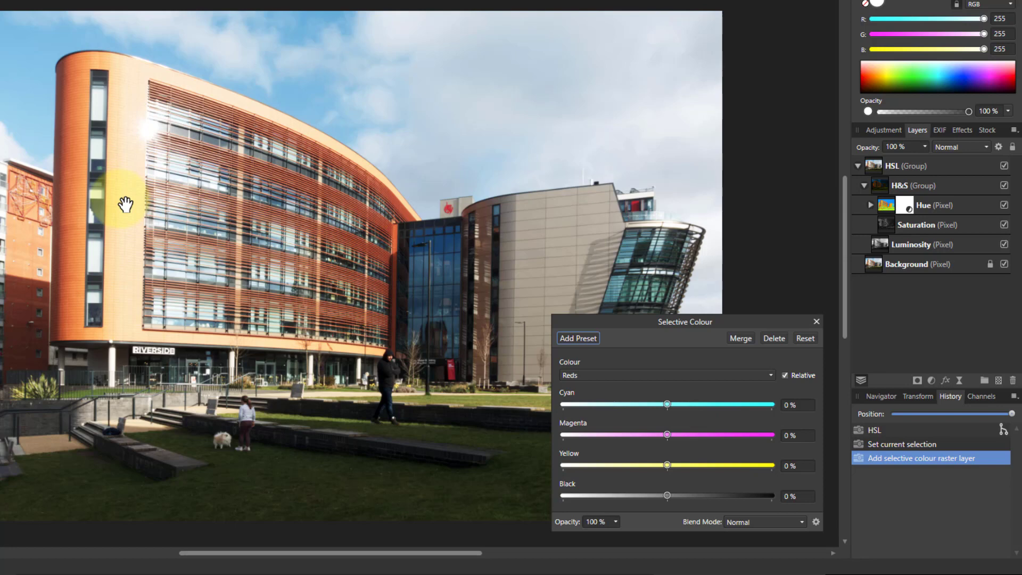
{"action": "mouse_move", "coordinate": [655, 397]}
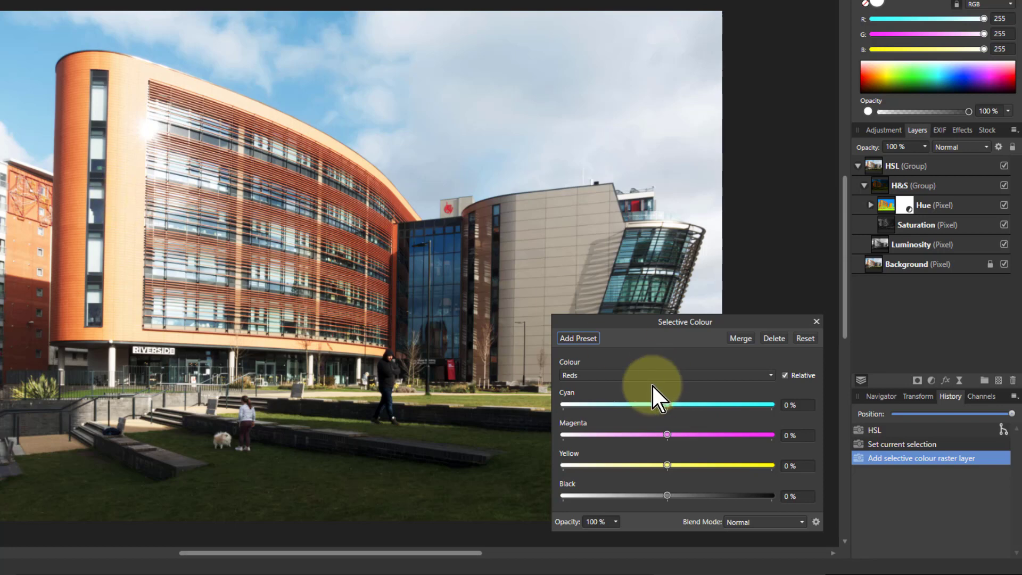
{"action": "mouse_move", "coordinate": [646, 446]}
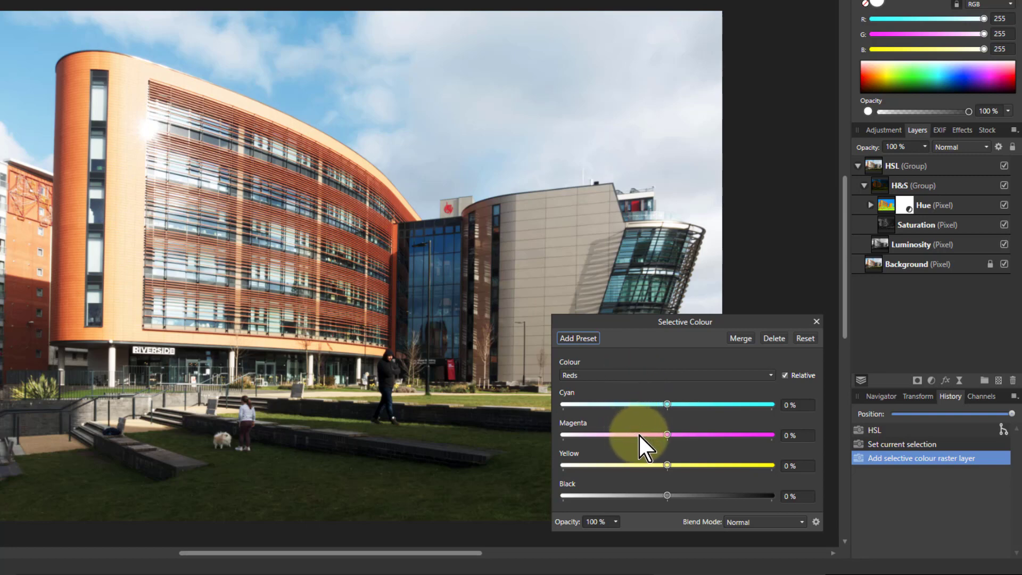
{"action": "mouse_move", "coordinate": [670, 470]}
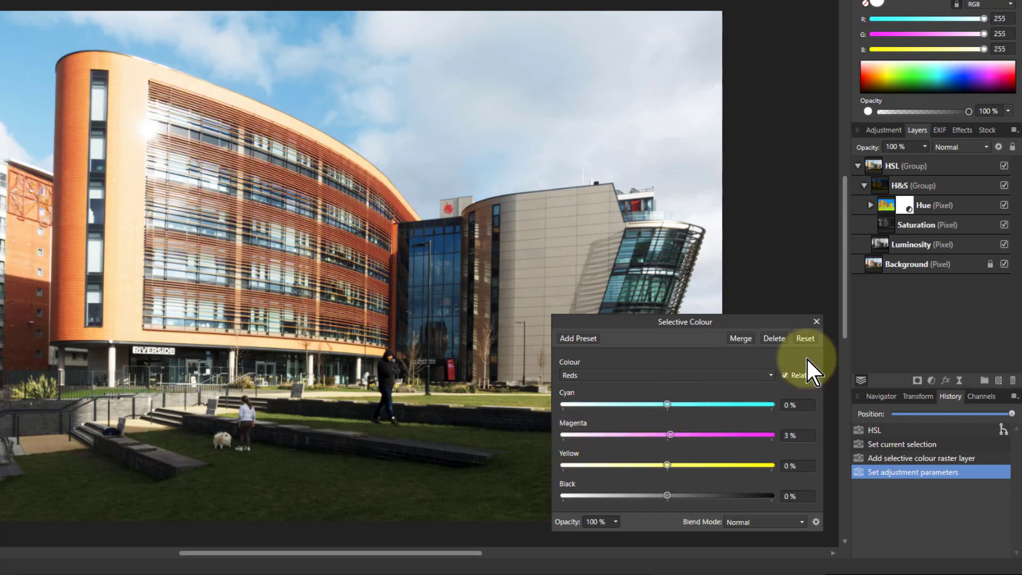
Step: Select the Saturation layer, brush over the foreground lawn and benches, and set the colour to black
{"action": "left_click", "coordinate": [816, 321]}
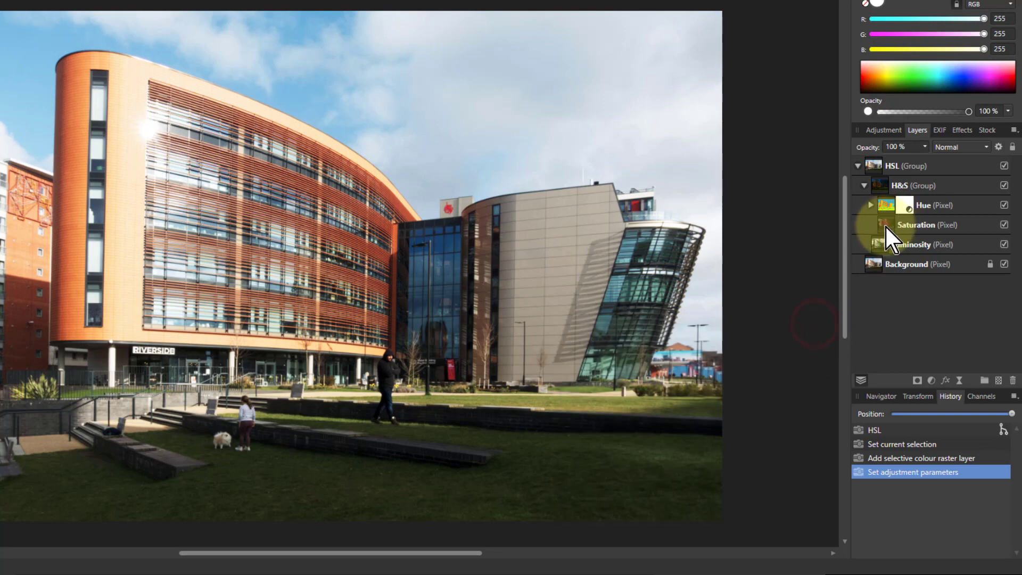
{"action": "left_click", "coordinate": [916, 225]}
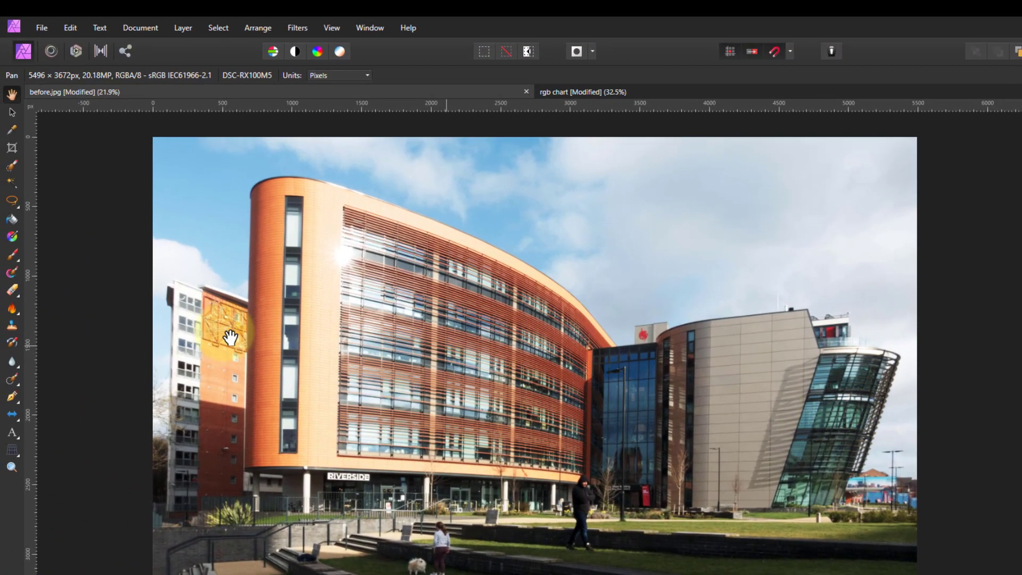
{"action": "mouse_move", "coordinate": [12, 255]}
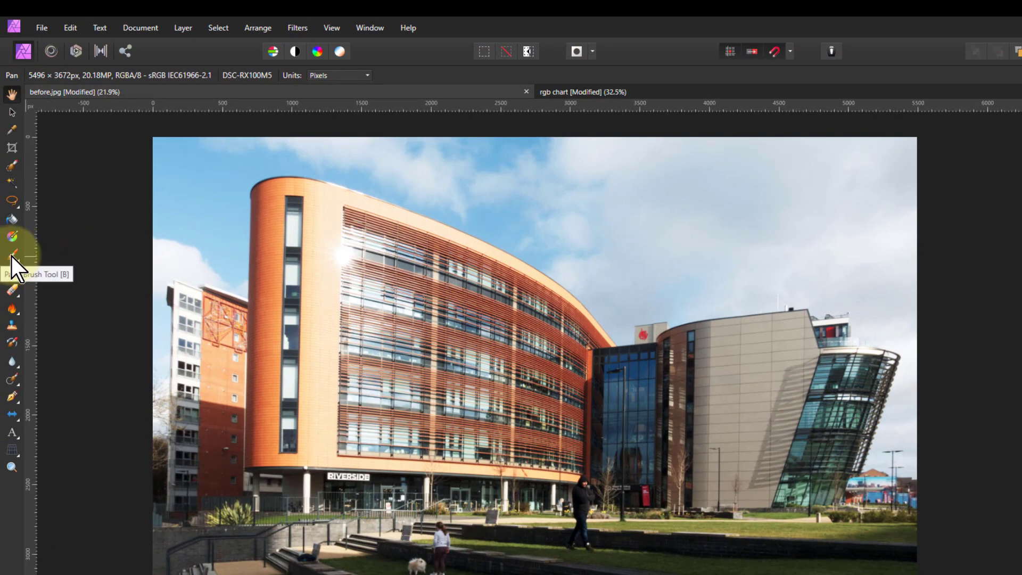
{"action": "left_click", "coordinate": [12, 255]}
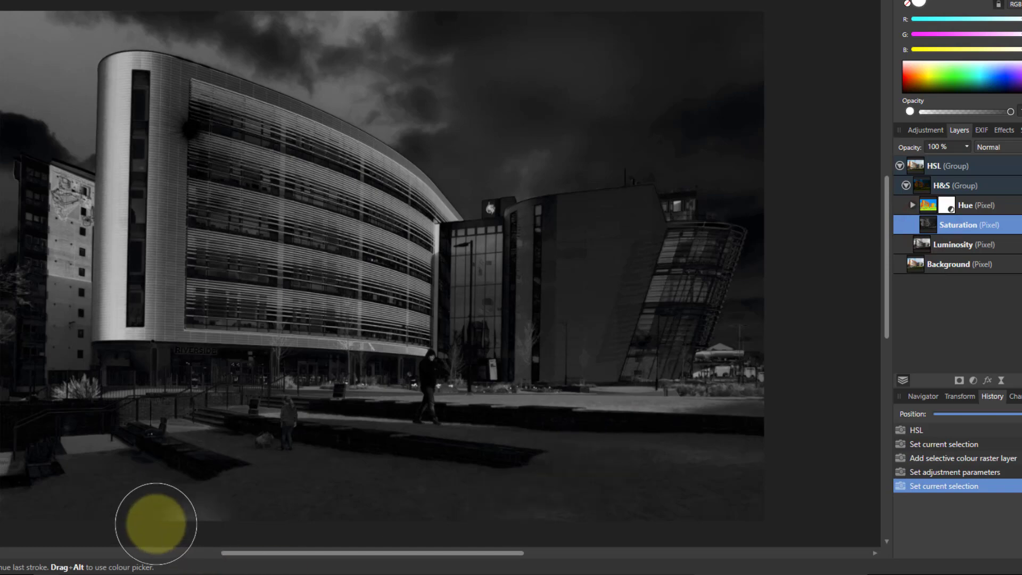
{"action": "mouse_move", "coordinate": [405, 468]}
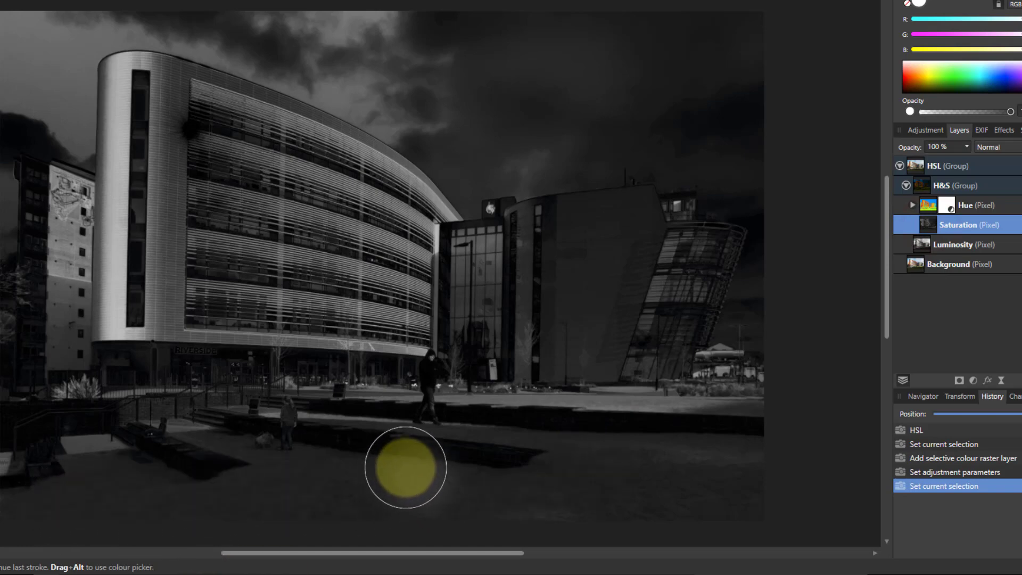
{"action": "mouse_move", "coordinate": [632, 473]}
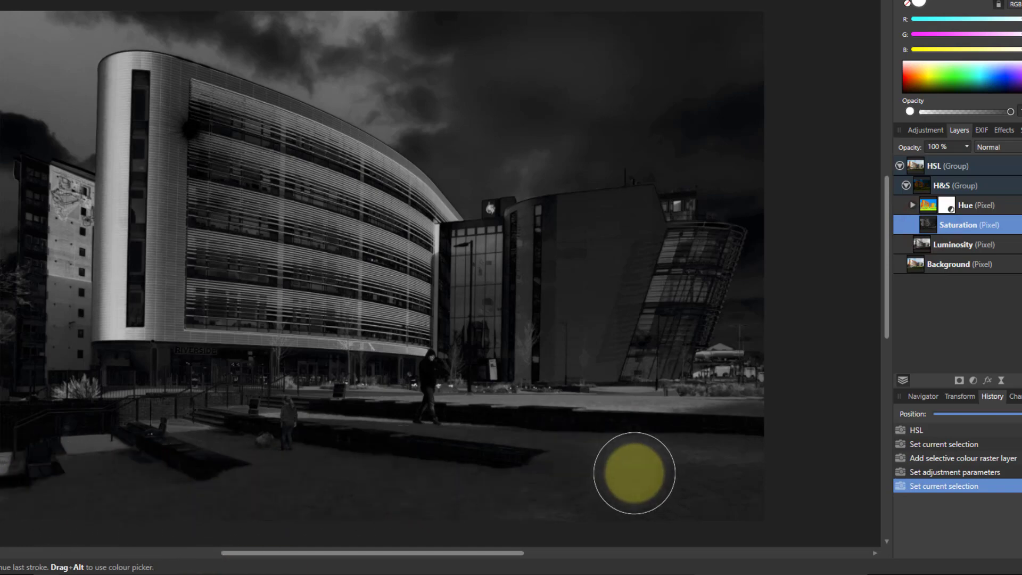
{"action": "mouse_move", "coordinate": [768, 463]}
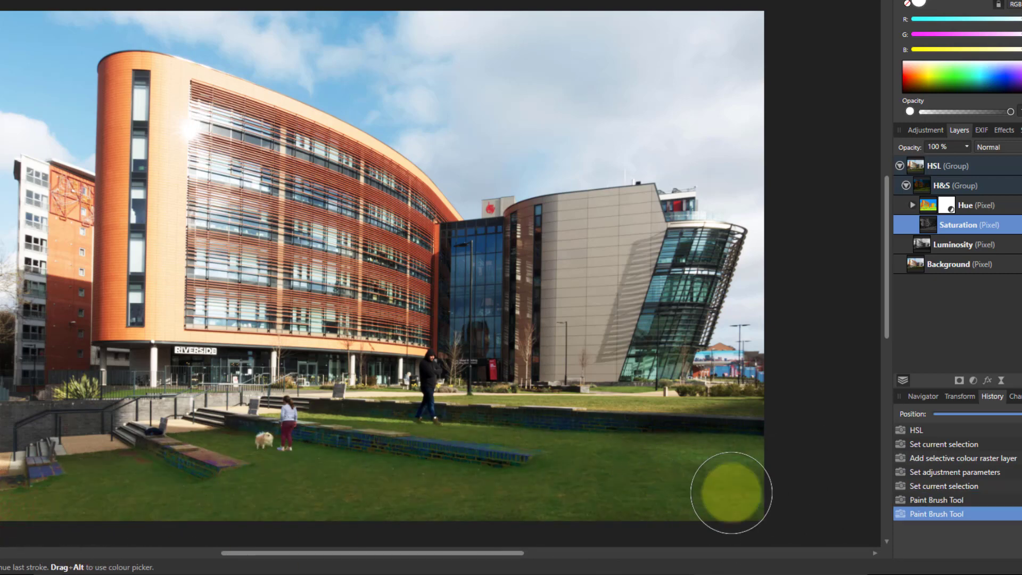
{"action": "mouse_move", "coordinate": [796, 559]}
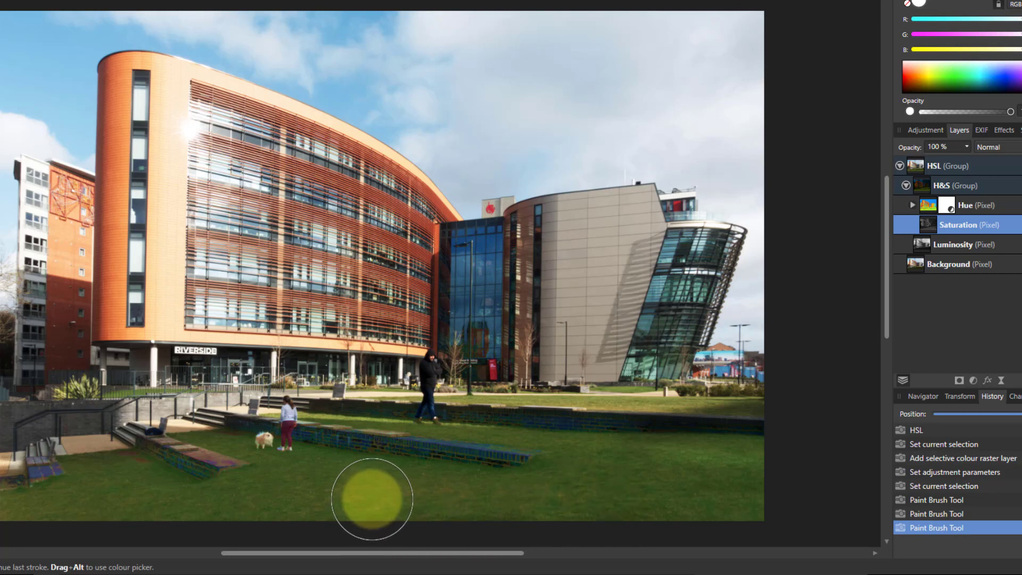
{"action": "mouse_move", "coordinate": [912, 9]}
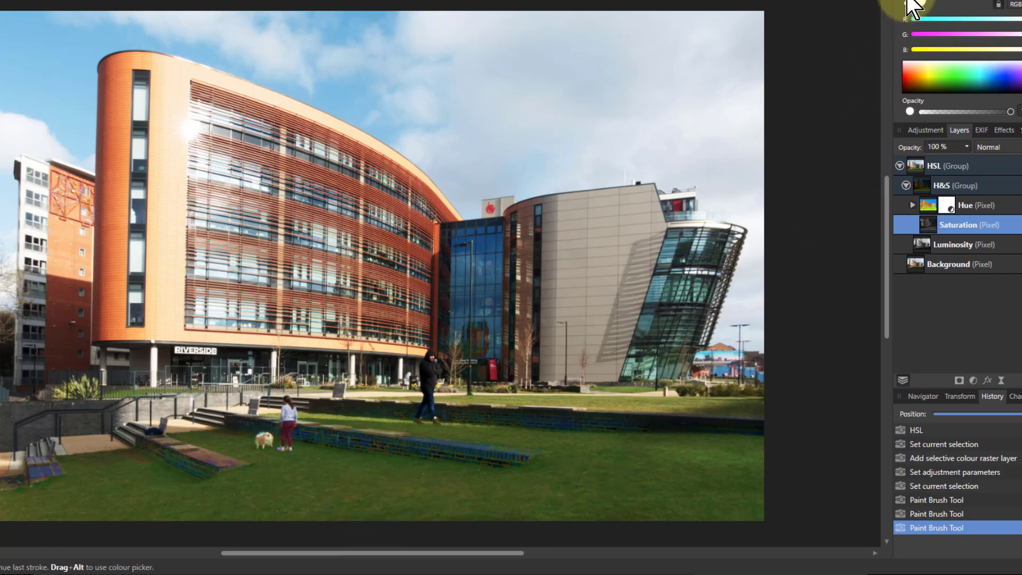
{"action": "left_click", "coordinate": [135, 74]}
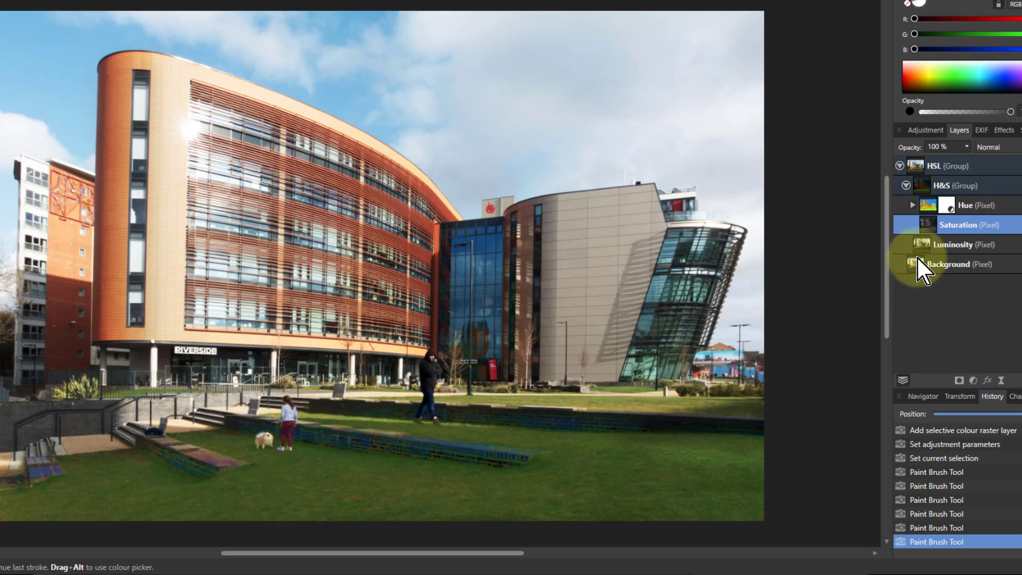
Step: Add a live high pass filter to the Luminosity layer blended in Linear Light
{"action": "left_click", "coordinate": [956, 245]}
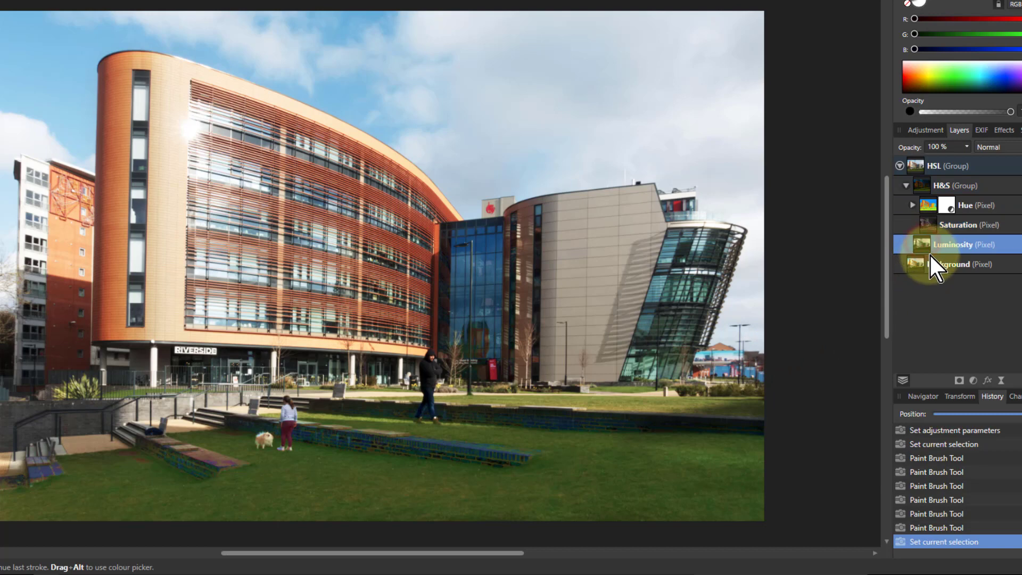
{"action": "mouse_move", "coordinate": [936, 255]}
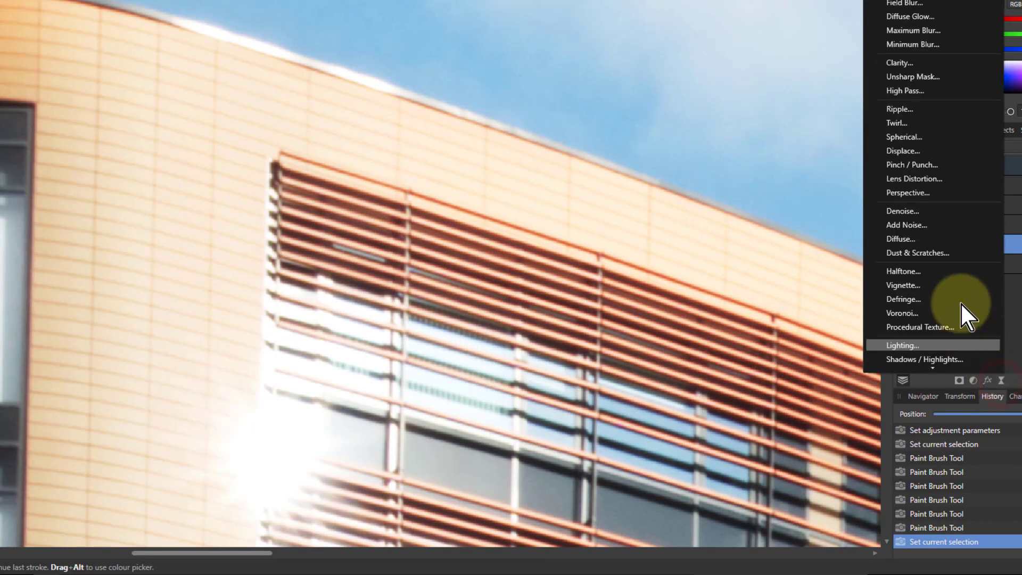
{"action": "mouse_move", "coordinate": [905, 91]}
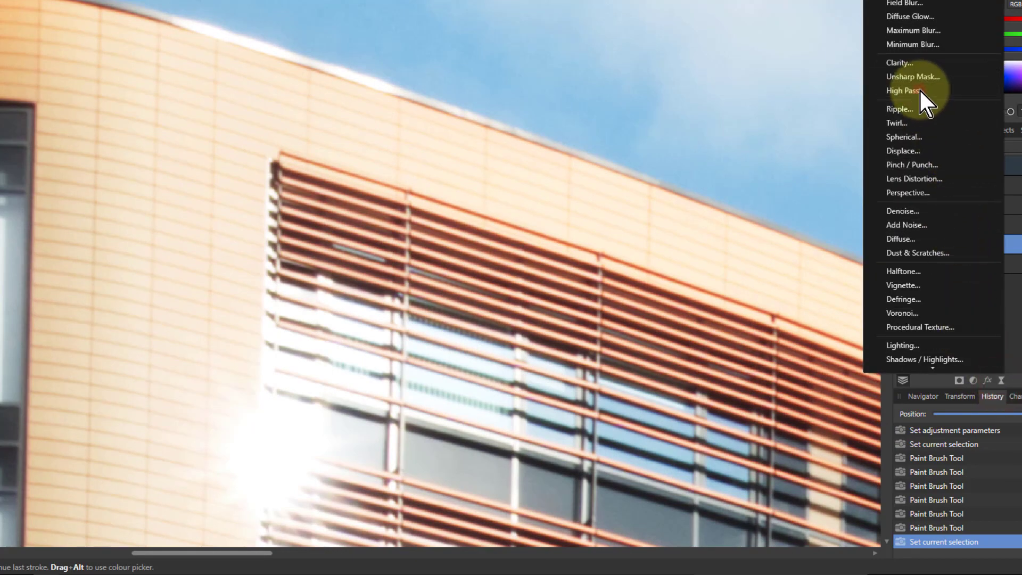
{"action": "left_click", "coordinate": [905, 90]}
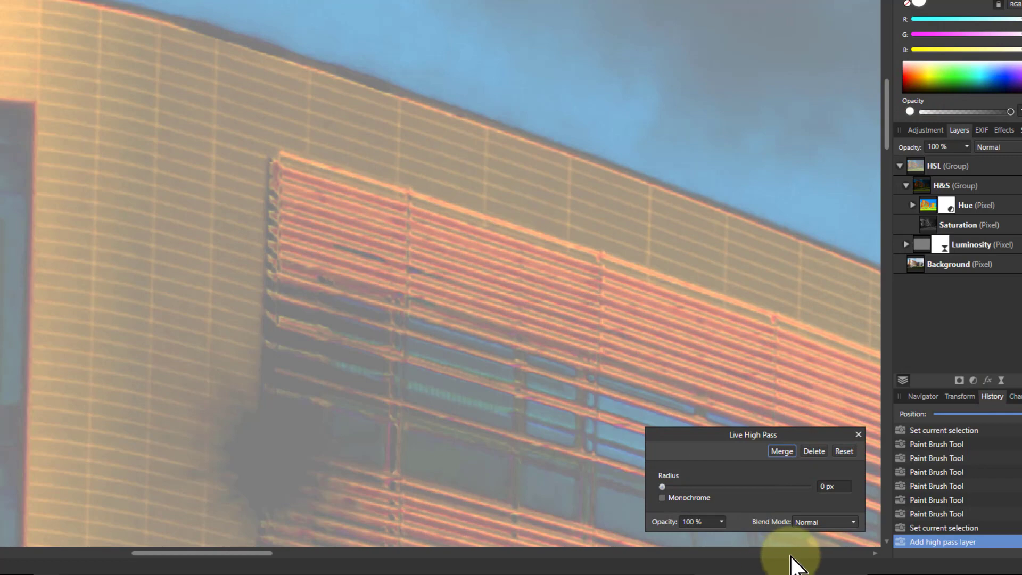
{"action": "mouse_move", "coordinate": [828, 534]}
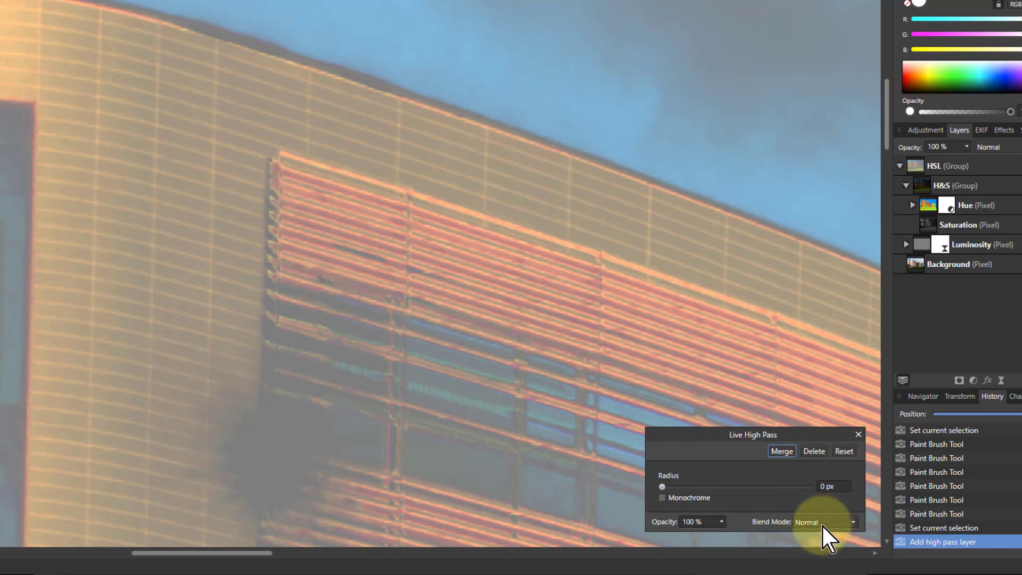
{"action": "left_click", "coordinate": [824, 521]}
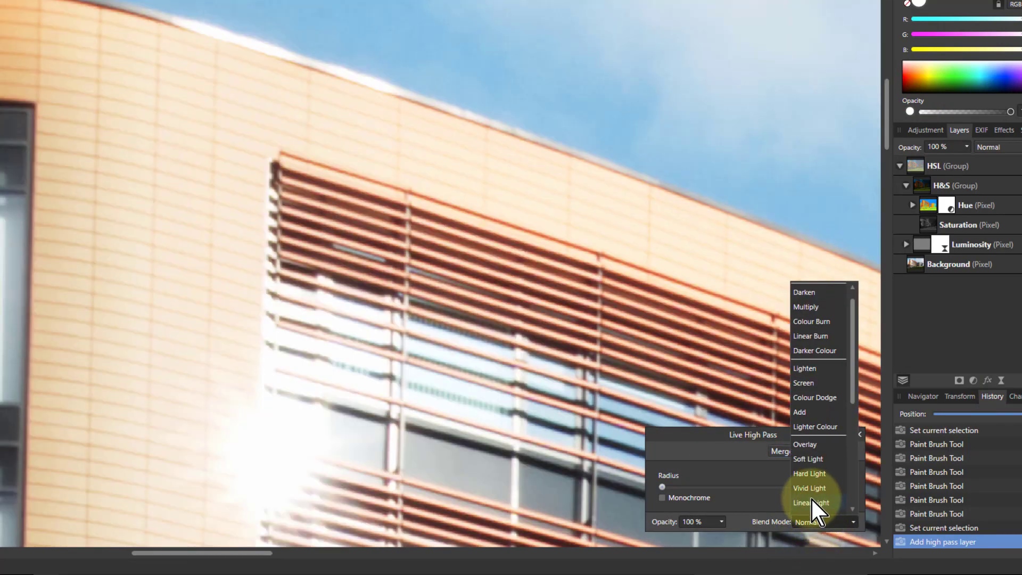
{"action": "left_click", "coordinate": [811, 502]}
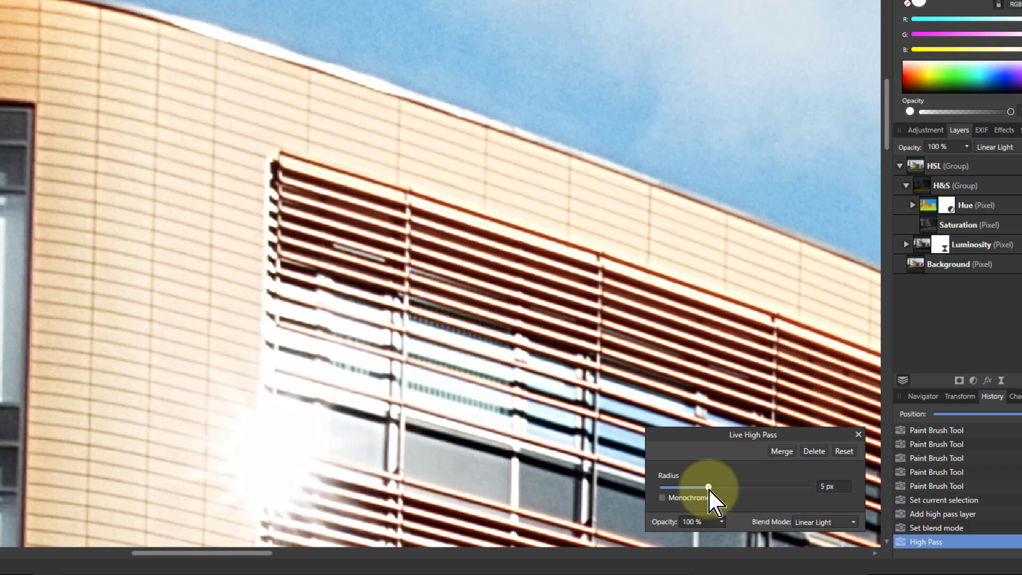
{"action": "mouse_move", "coordinate": [727, 541]}
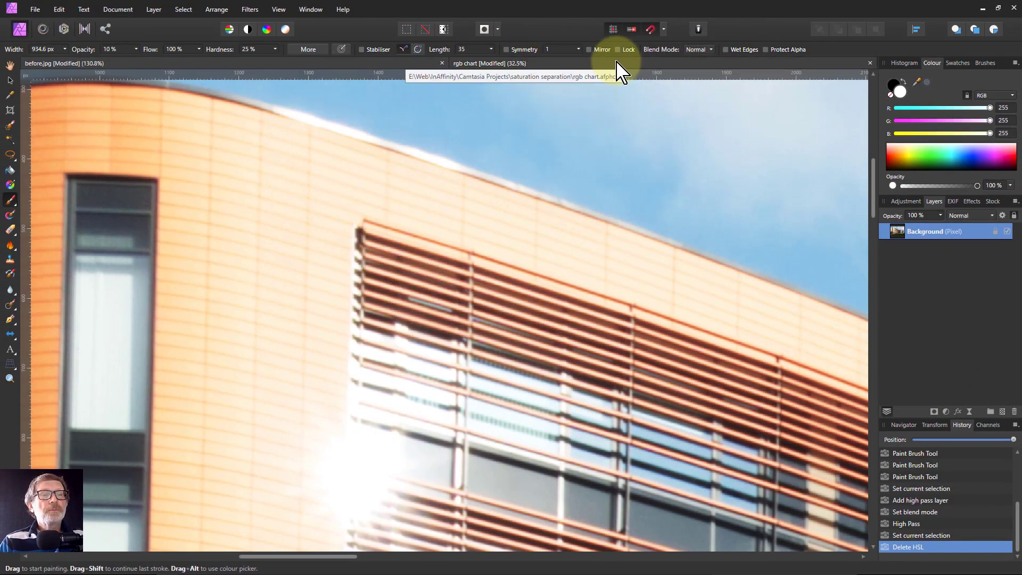
Step: Switch to the rgb chart document and hide its three formula text layers
{"action": "left_click", "coordinate": [488, 63]}
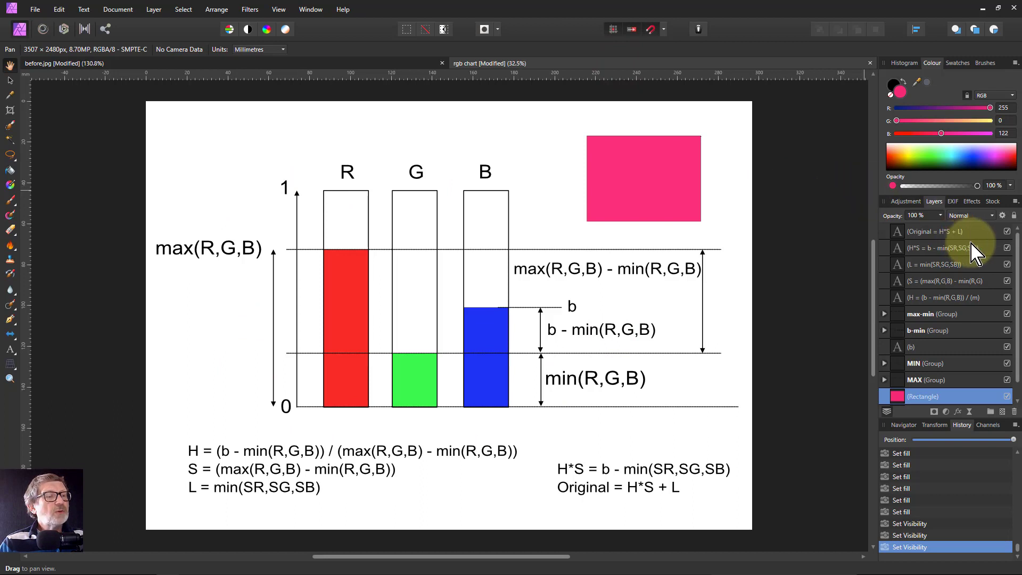
{"action": "left_click", "coordinate": [1007, 248]}
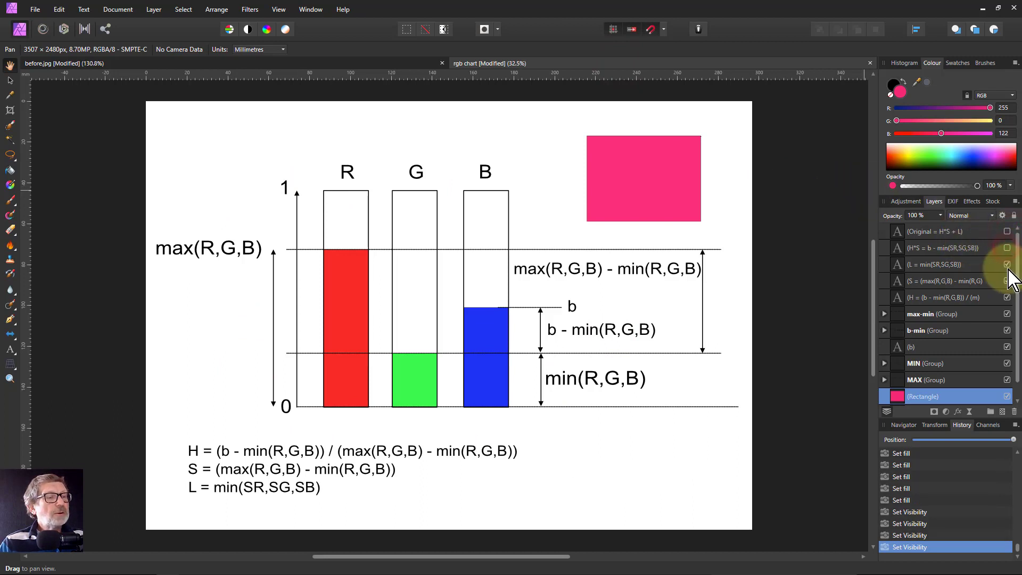
{"action": "left_click", "coordinate": [1006, 280]}
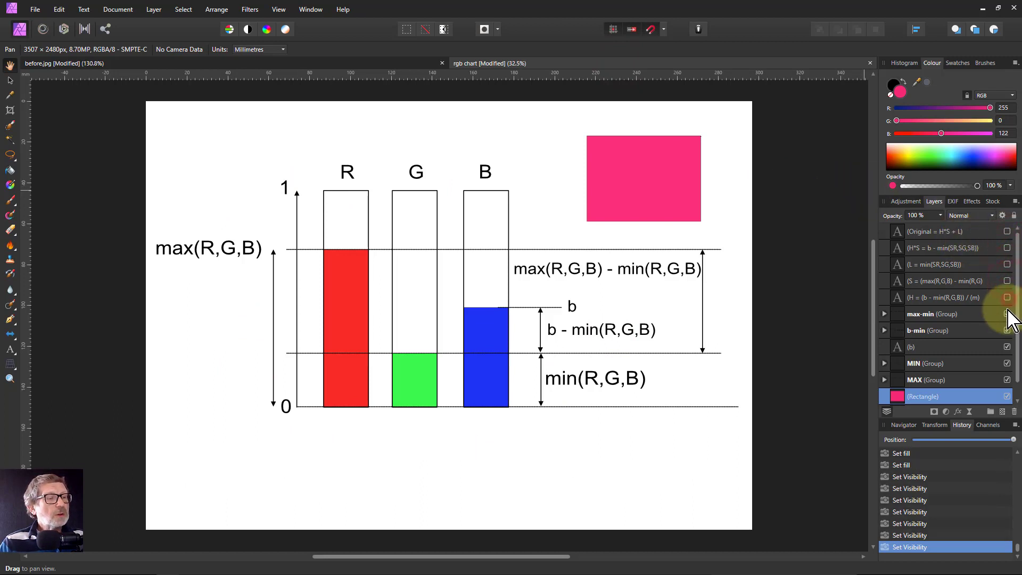
{"action": "left_click", "coordinate": [1007, 313]}
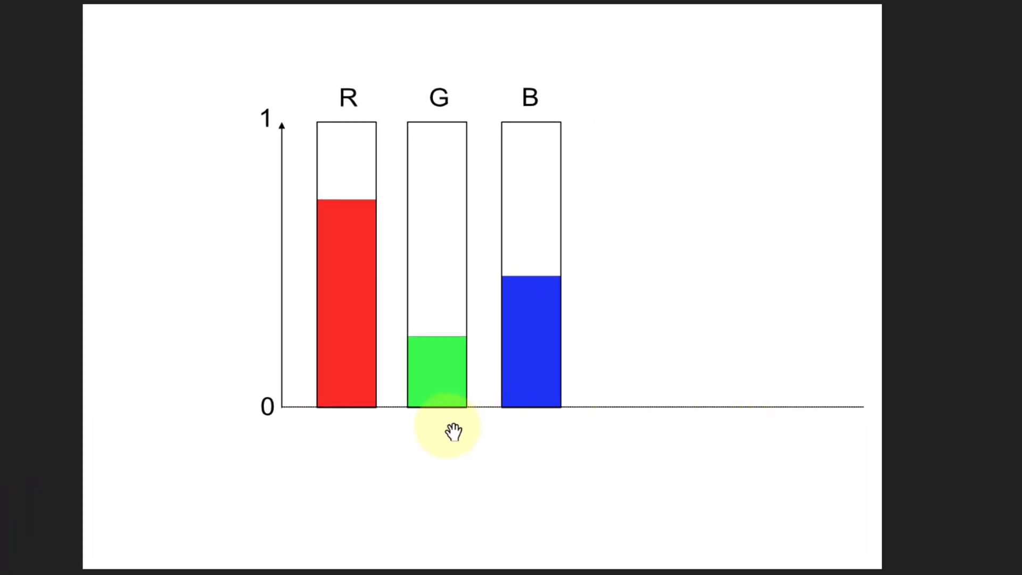
{"action": "mouse_move", "coordinate": [464, 381]}
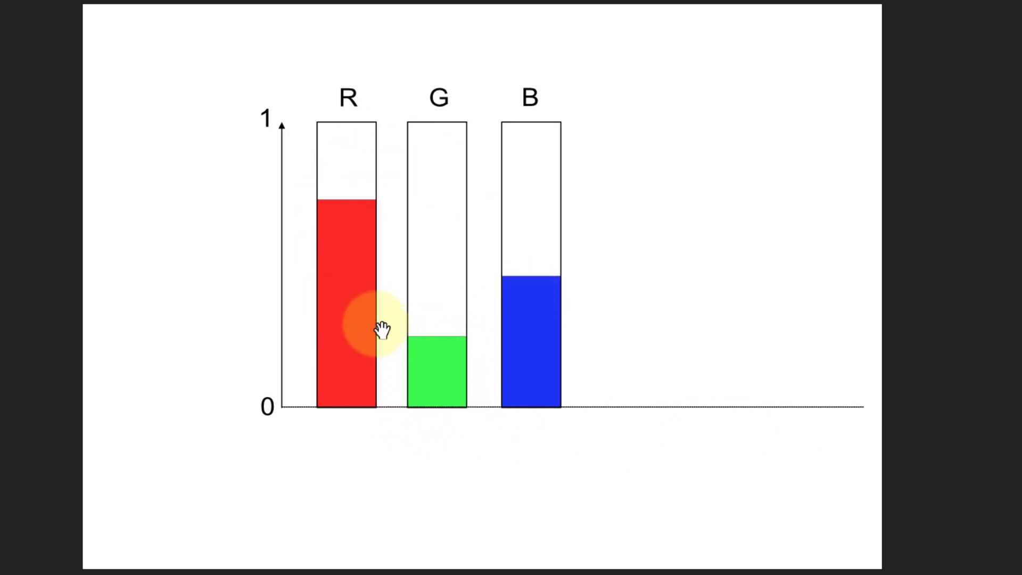
{"action": "mouse_move", "coordinate": [529, 270]}
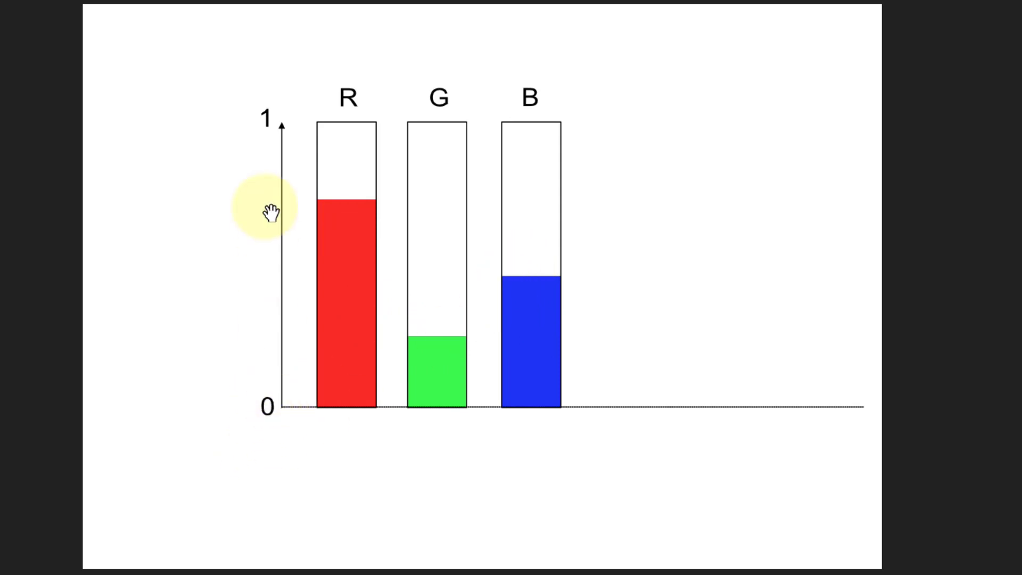
{"action": "mouse_move", "coordinate": [268, 111]}
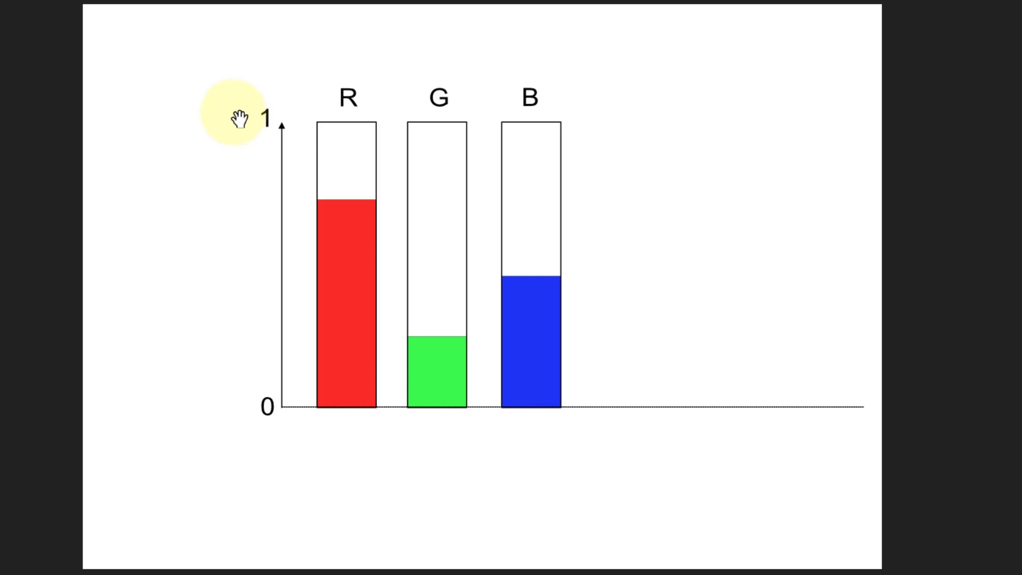
{"action": "mouse_move", "coordinate": [249, 123]}
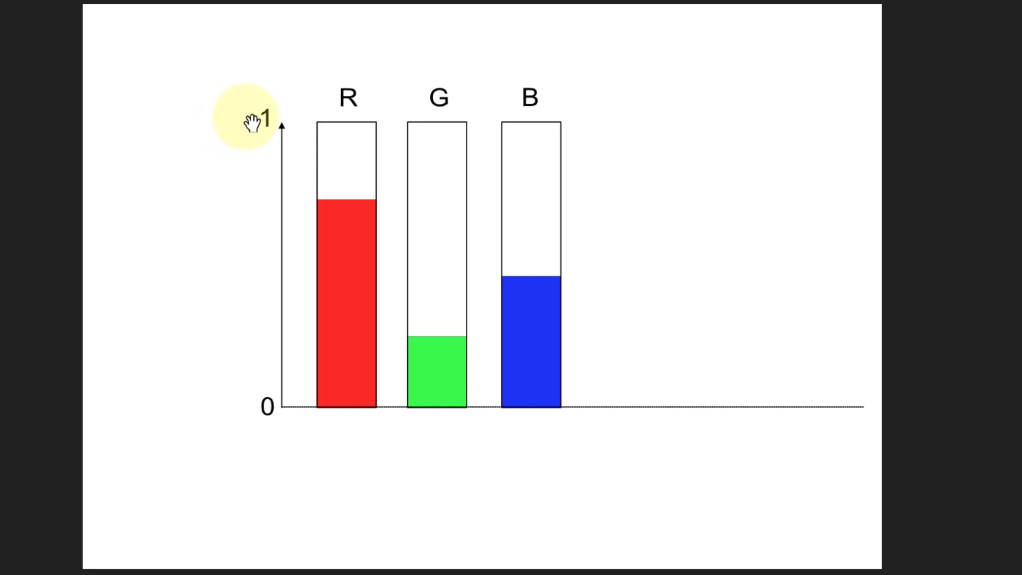
{"action": "mouse_move", "coordinate": [285, 83]}
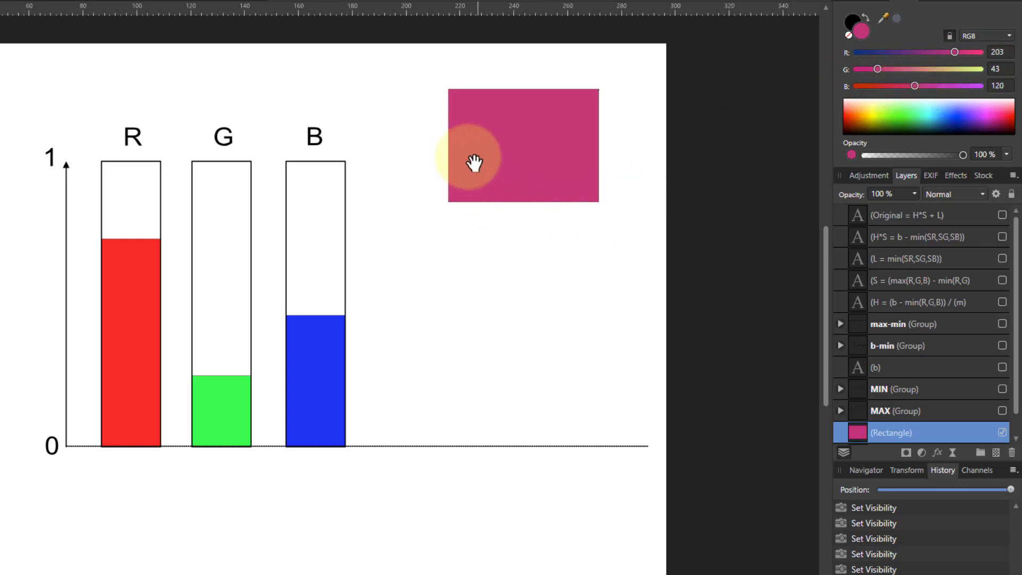
{"action": "mouse_move", "coordinate": [522, 168]}
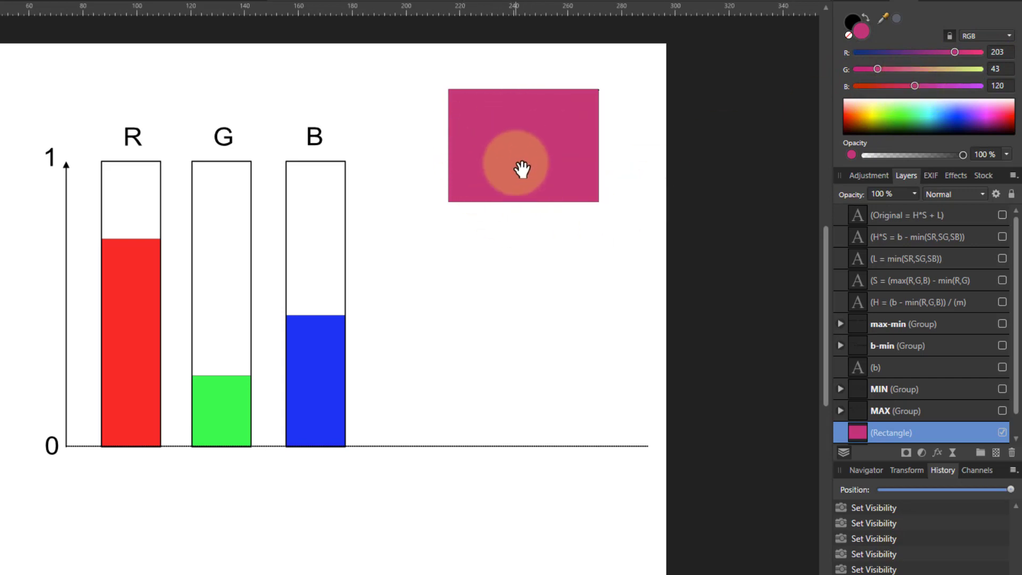
{"action": "mouse_move", "coordinate": [242, 362]}
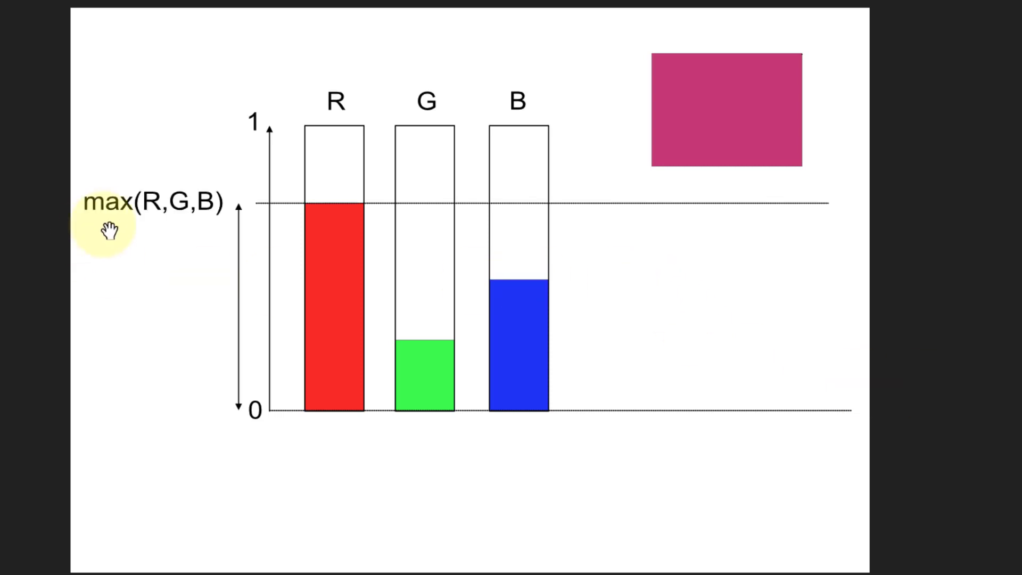
{"action": "mouse_move", "coordinate": [231, 242]}
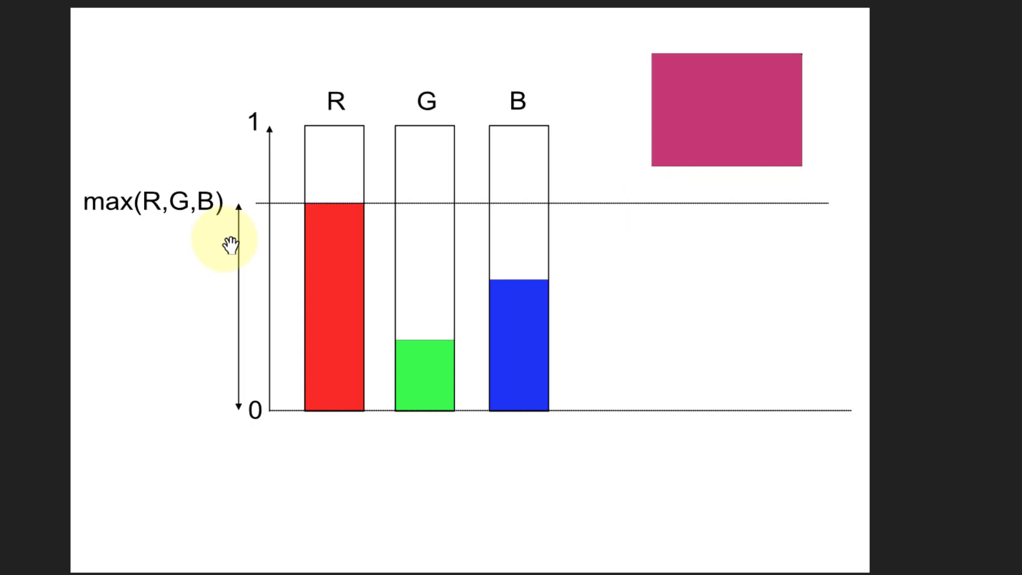
{"action": "mouse_move", "coordinate": [297, 209]}
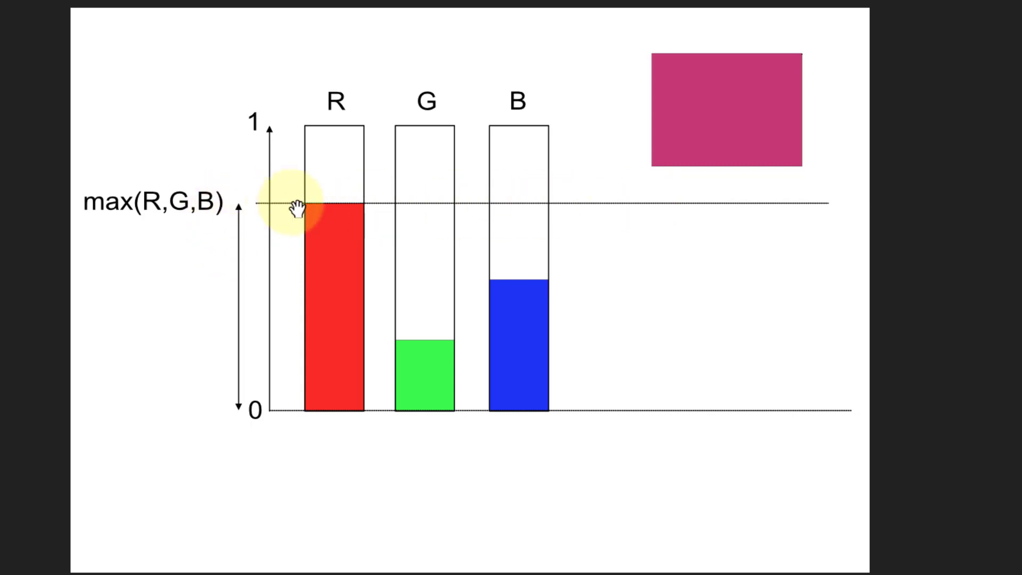
{"action": "mouse_move", "coordinate": [301, 228]}
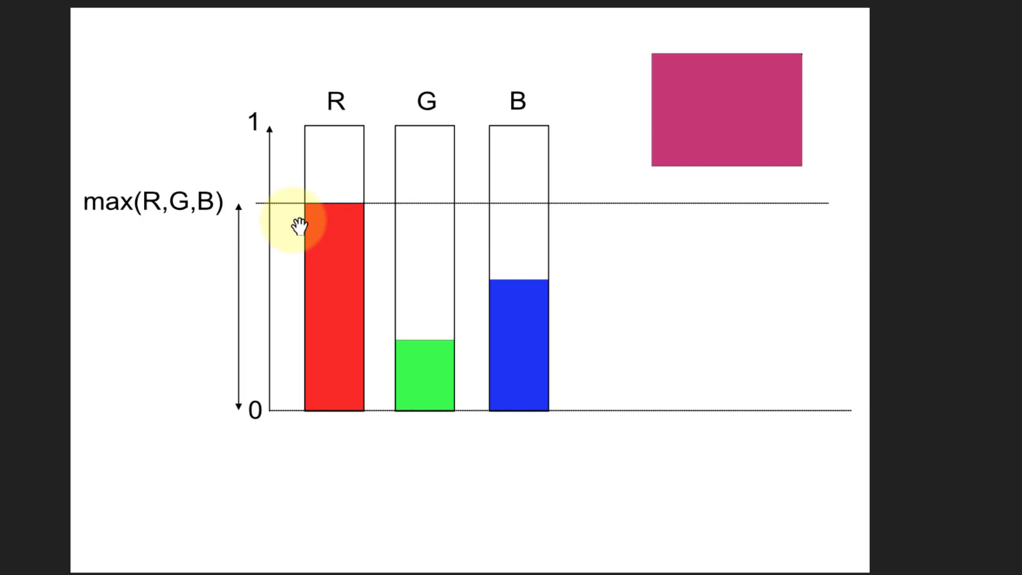
{"action": "mouse_move", "coordinate": [409, 258]}
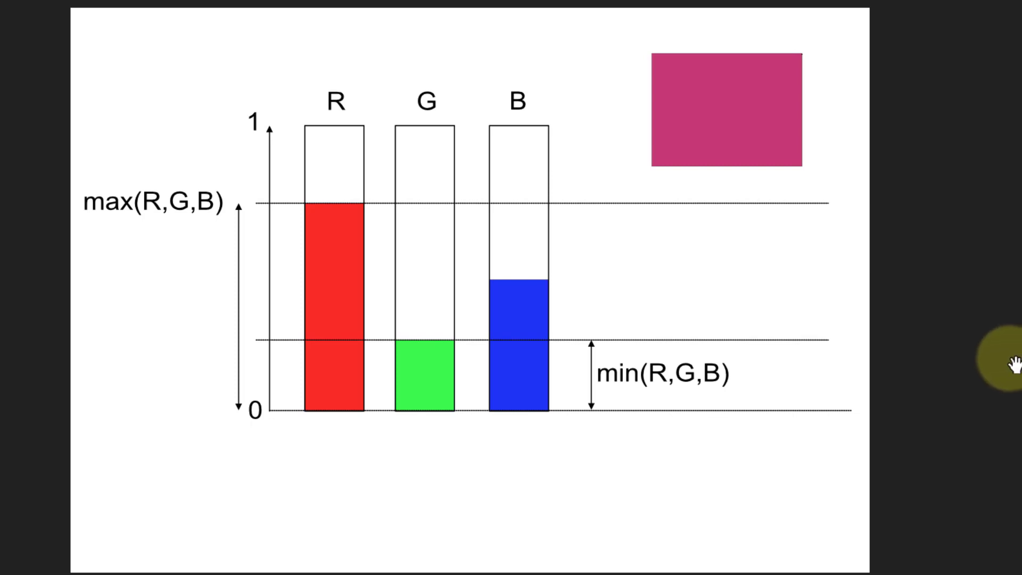
{"action": "mouse_move", "coordinate": [518, 413]}
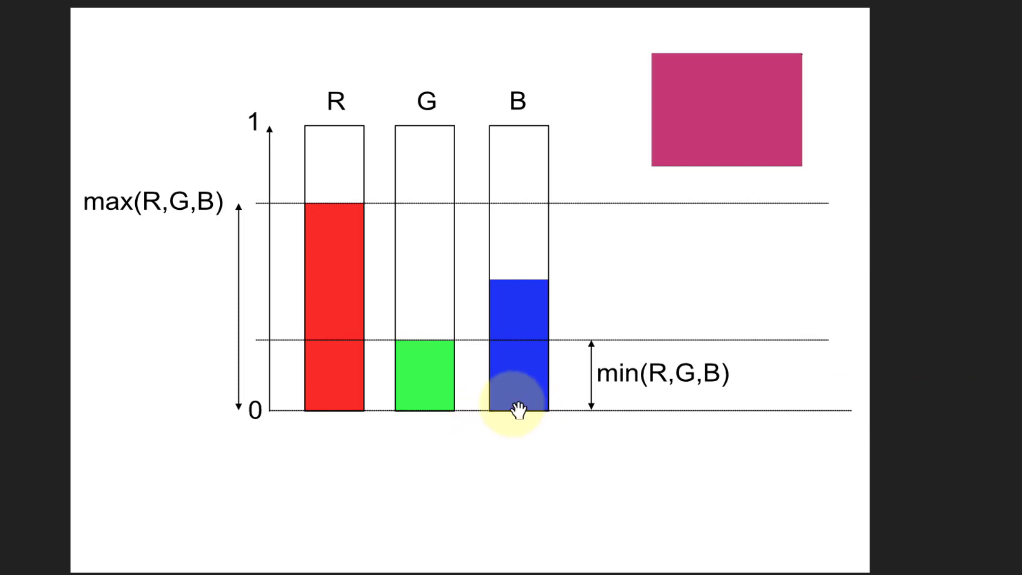
{"action": "mouse_move", "coordinate": [323, 378]}
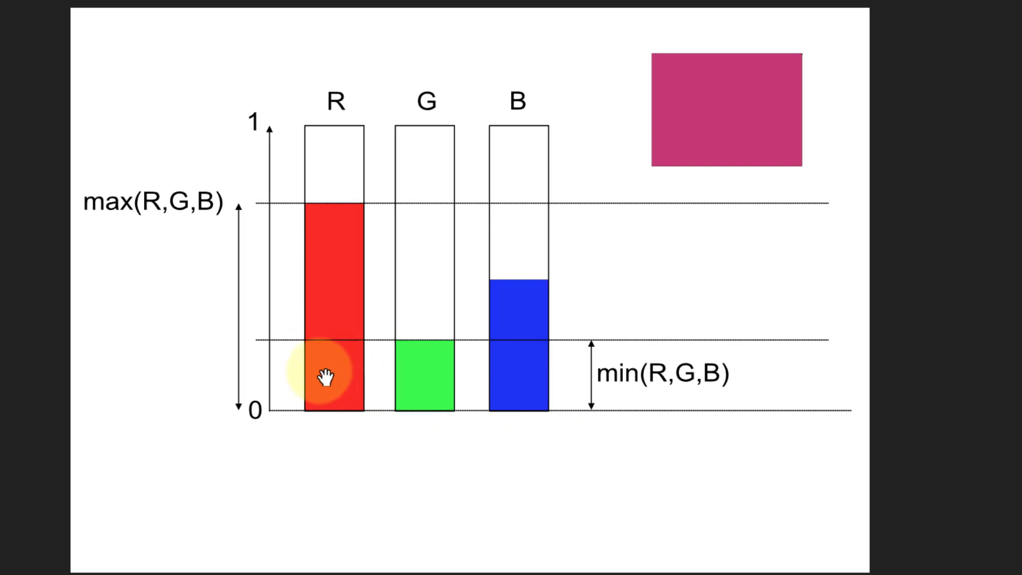
{"action": "mouse_move", "coordinate": [516, 375]}
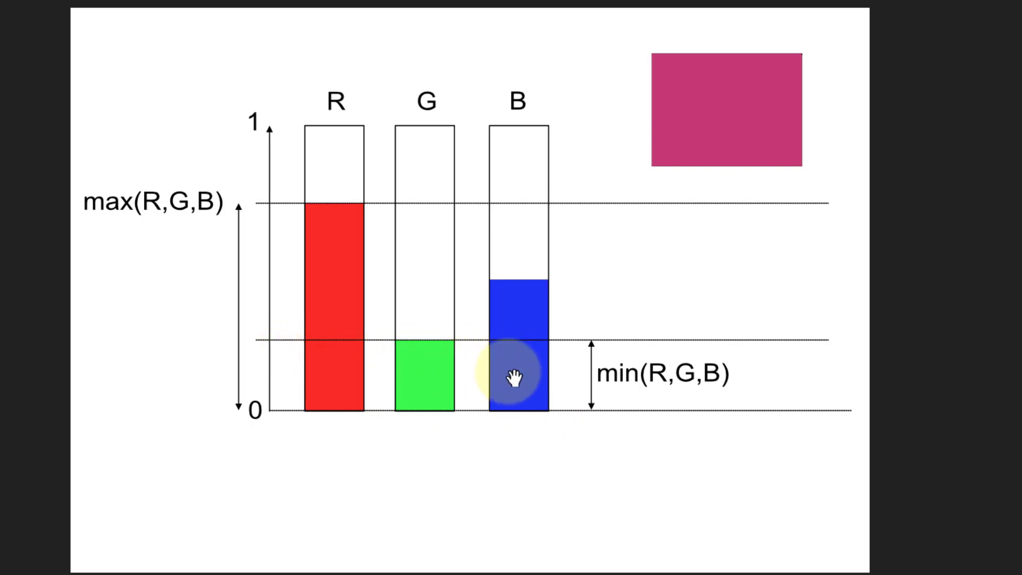
{"action": "mouse_move", "coordinate": [300, 264]}
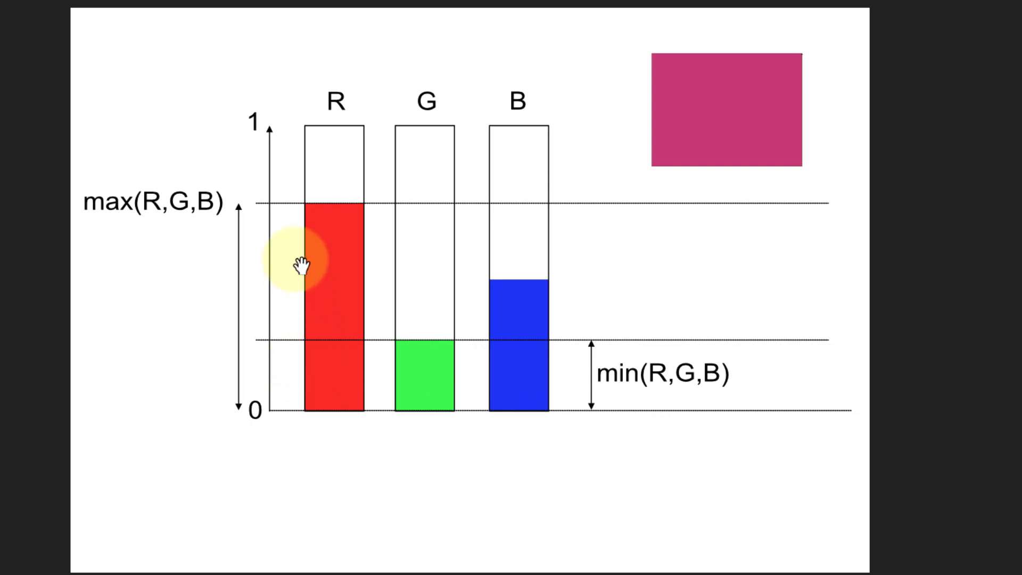
{"action": "mouse_move", "coordinate": [510, 298]}
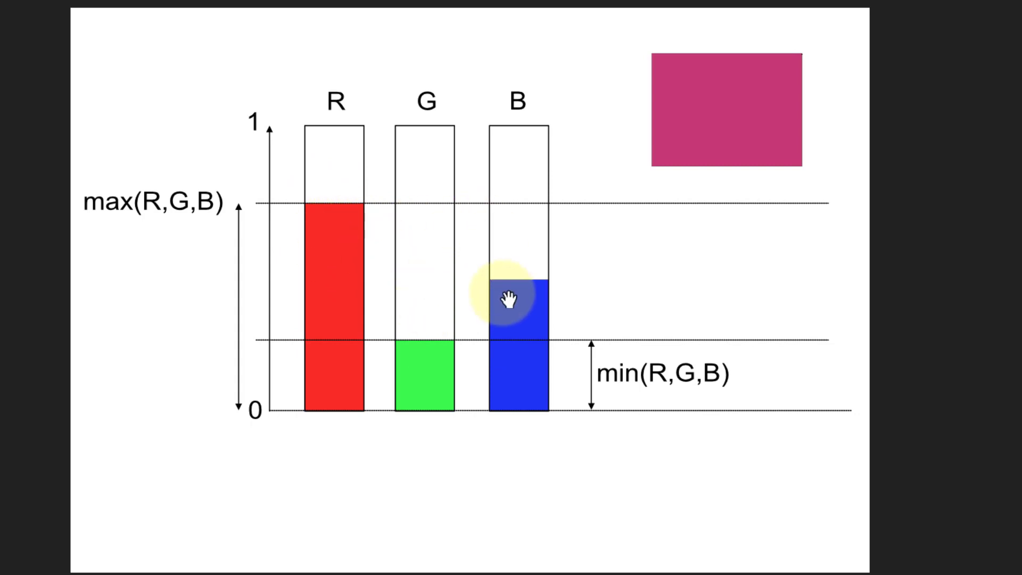
{"action": "mouse_move", "coordinate": [262, 30]}
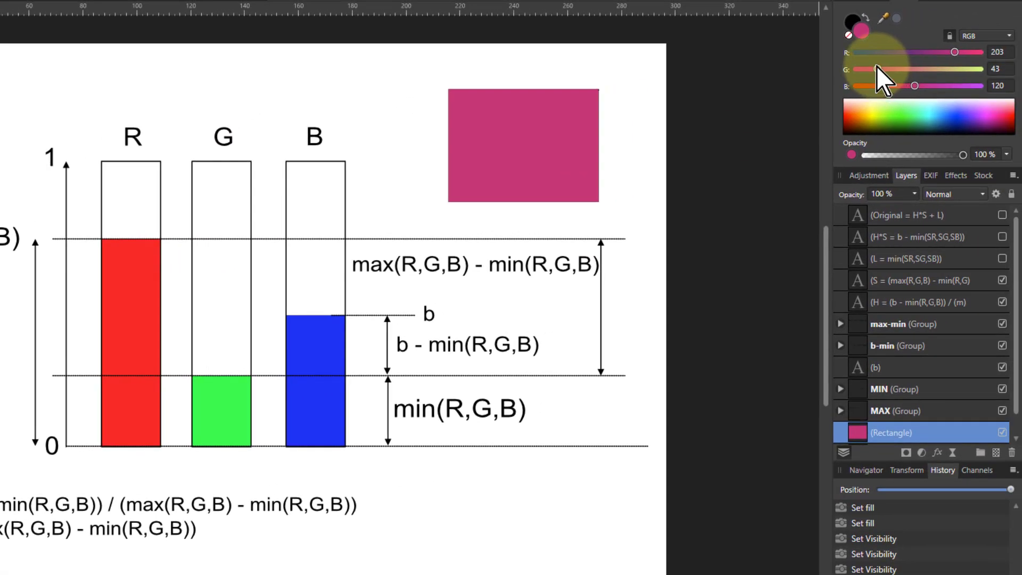
{"action": "mouse_move", "coordinate": [522, 141]}
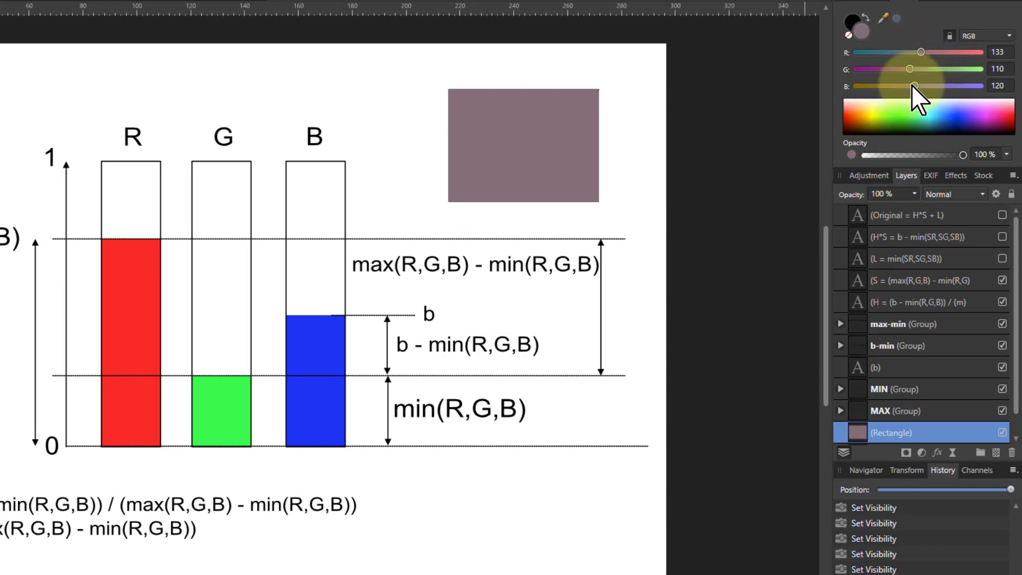
{"action": "mouse_move", "coordinate": [919, 82]}
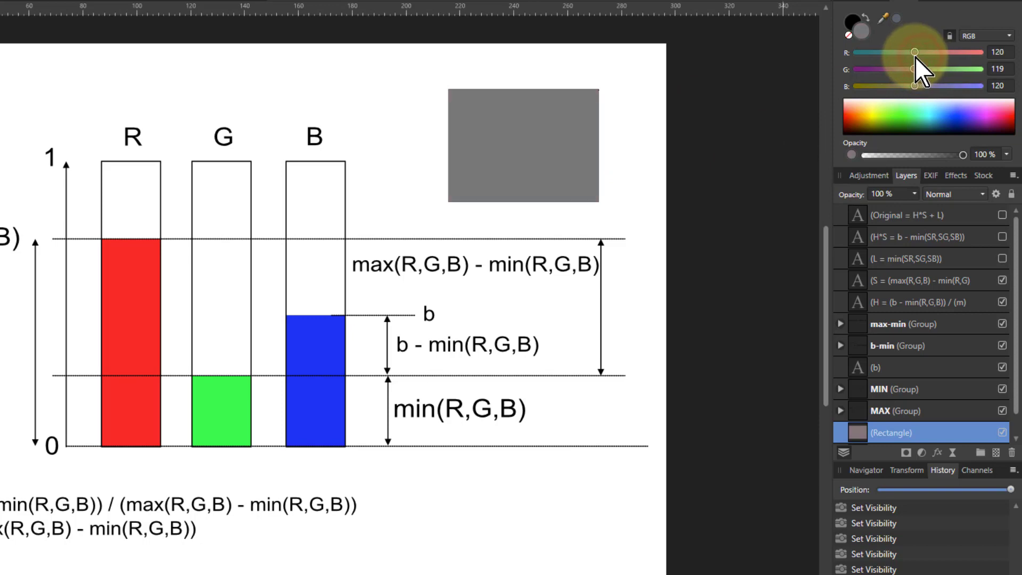
{"action": "mouse_move", "coordinate": [925, 163]}
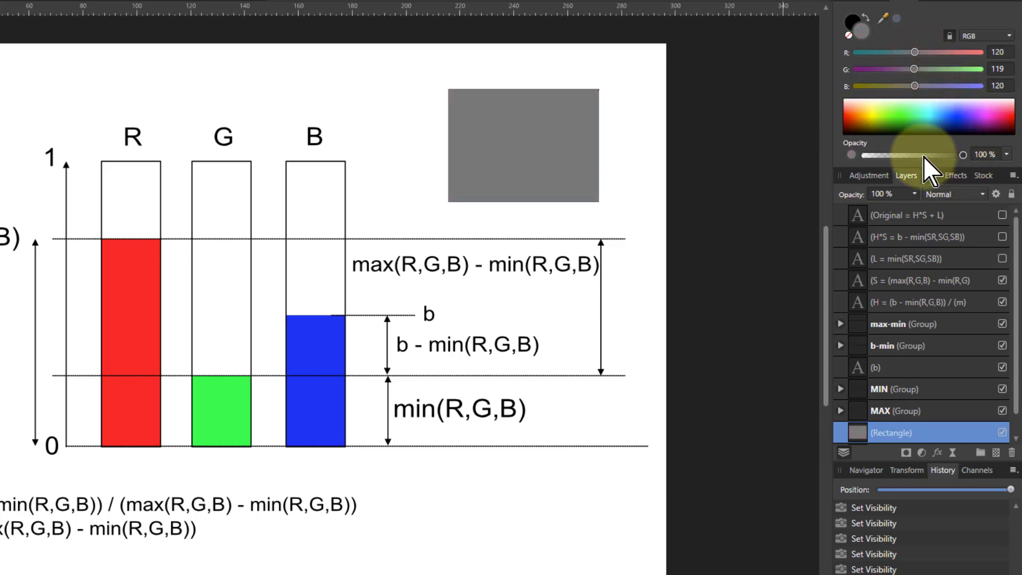
{"action": "mouse_move", "coordinate": [919, 85]}
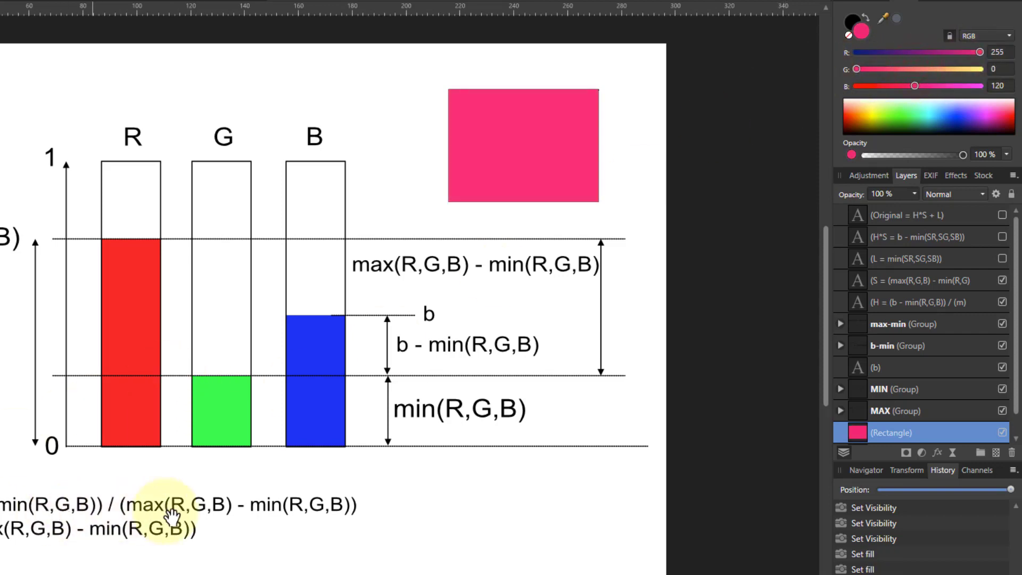
{"action": "mouse_move", "coordinate": [326, 446]}
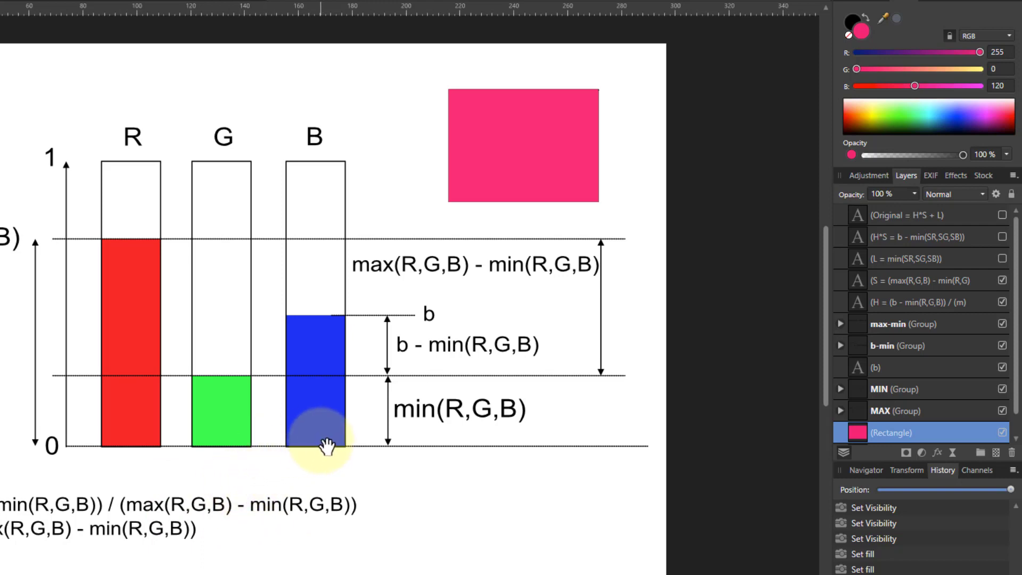
{"action": "mouse_move", "coordinate": [495, 150]}
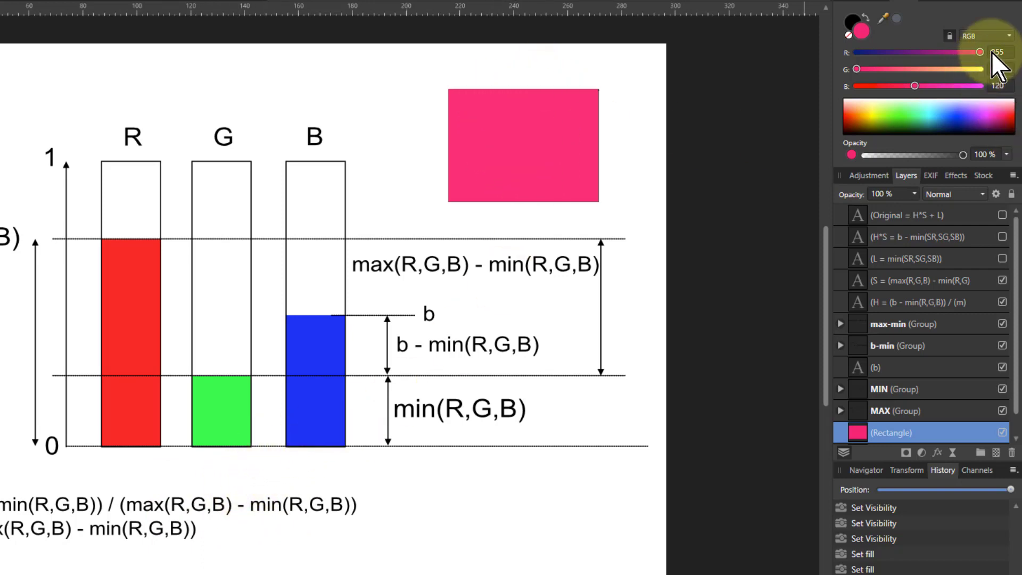
{"action": "mouse_move", "coordinate": [989, 62]}
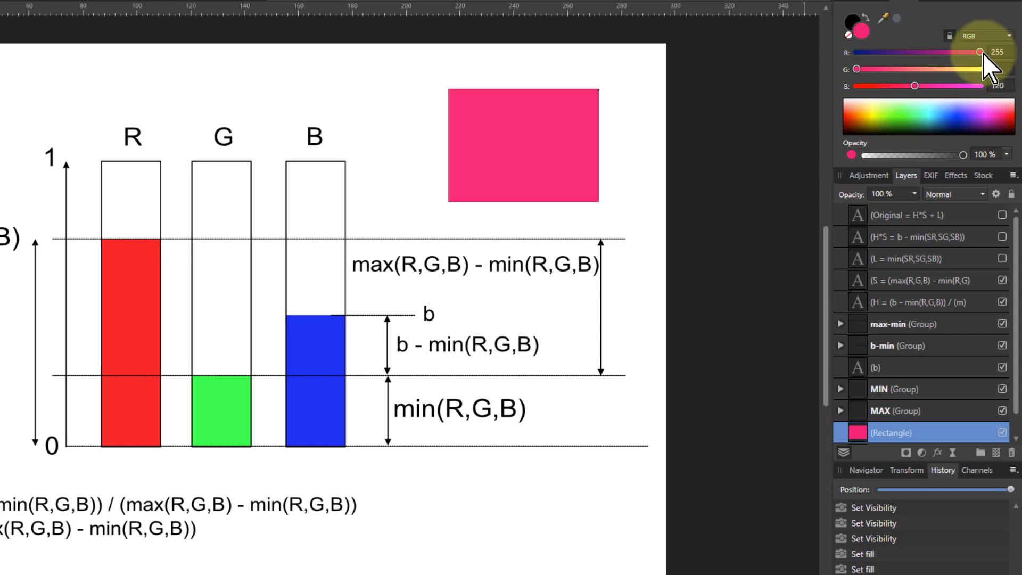
{"action": "mouse_move", "coordinate": [998, 71]}
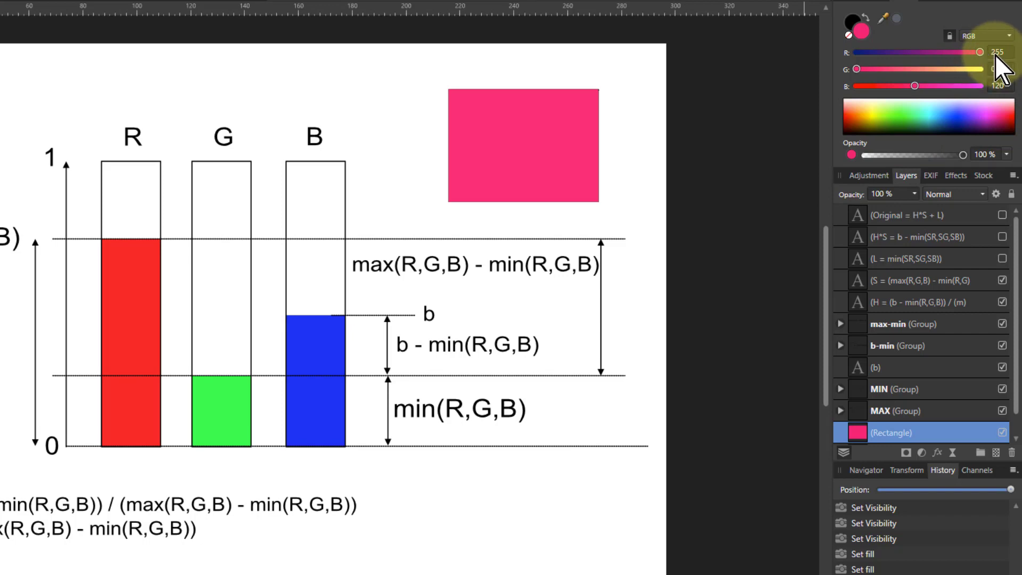
{"action": "mouse_move", "coordinate": [893, 135]}
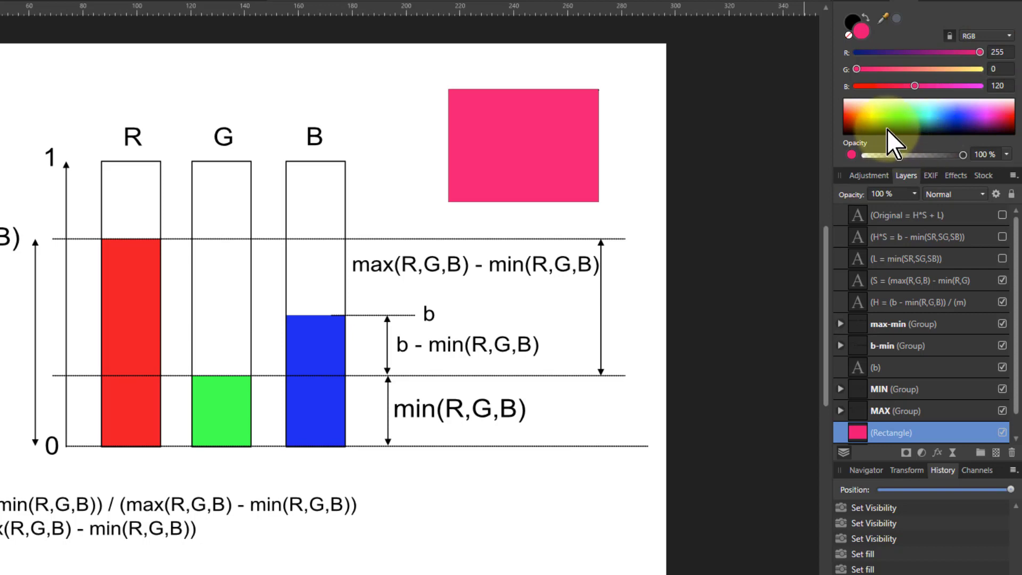
{"action": "mouse_move", "coordinate": [977, 62]}
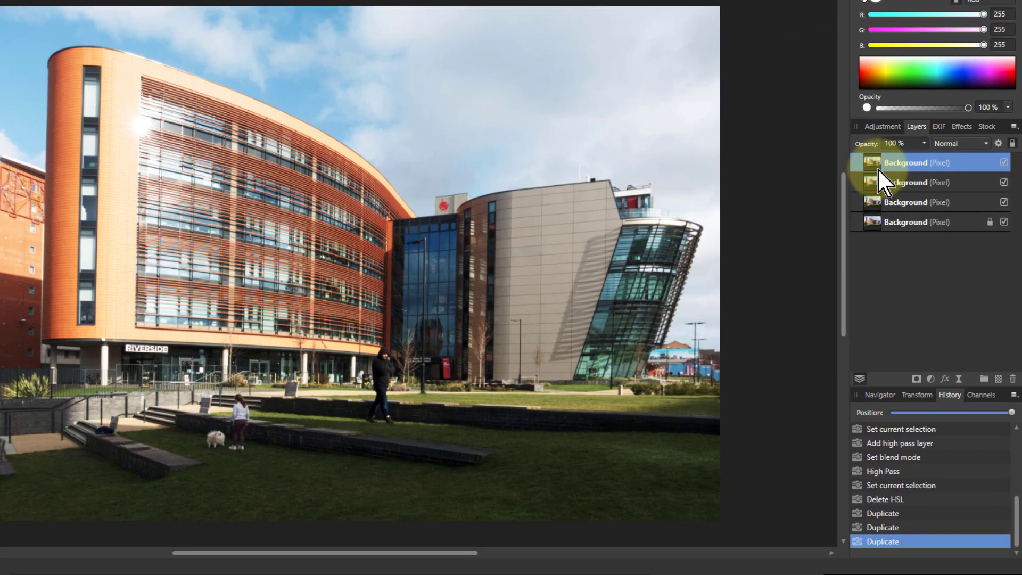
Step: Rename the three Background copies Hue, Saturation and Luminosity
{"action": "double_click", "coordinate": [905, 162]}
{"action": "type", "text": "Hue"}
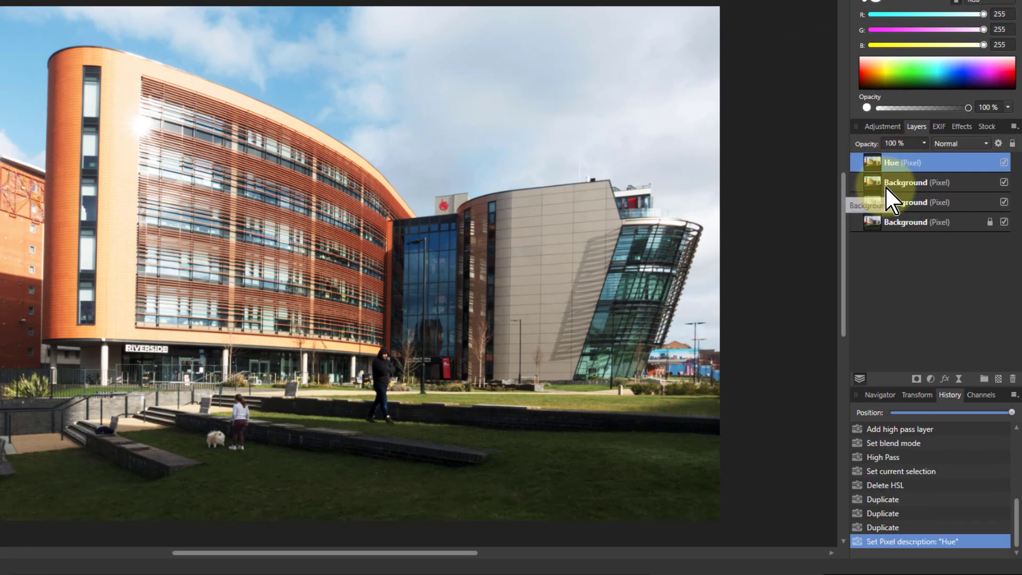
{"action": "double_click", "coordinate": [905, 182]}
{"action": "type", "text": "Saturation"}
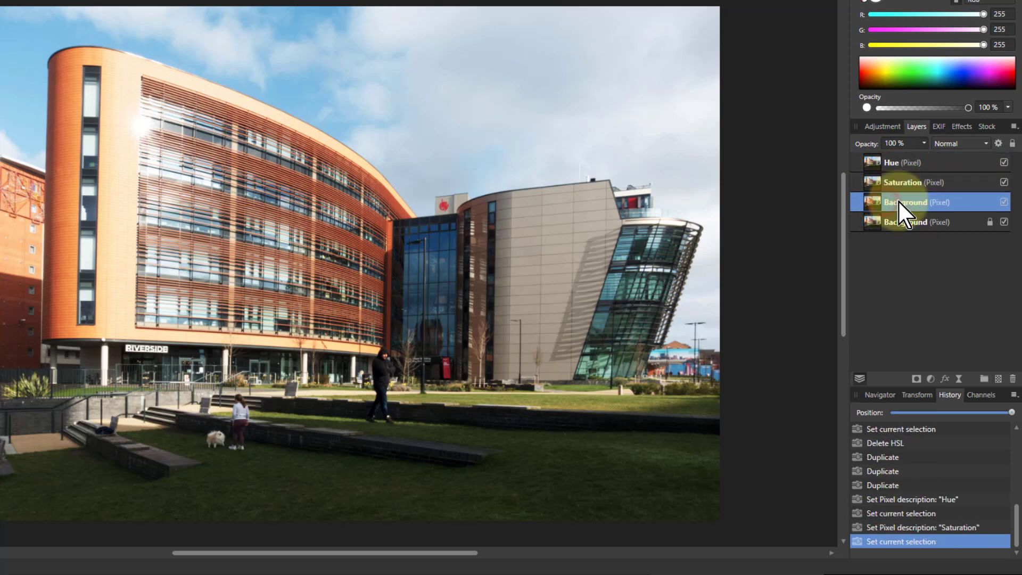
{"action": "double_click", "coordinate": [906, 202]}
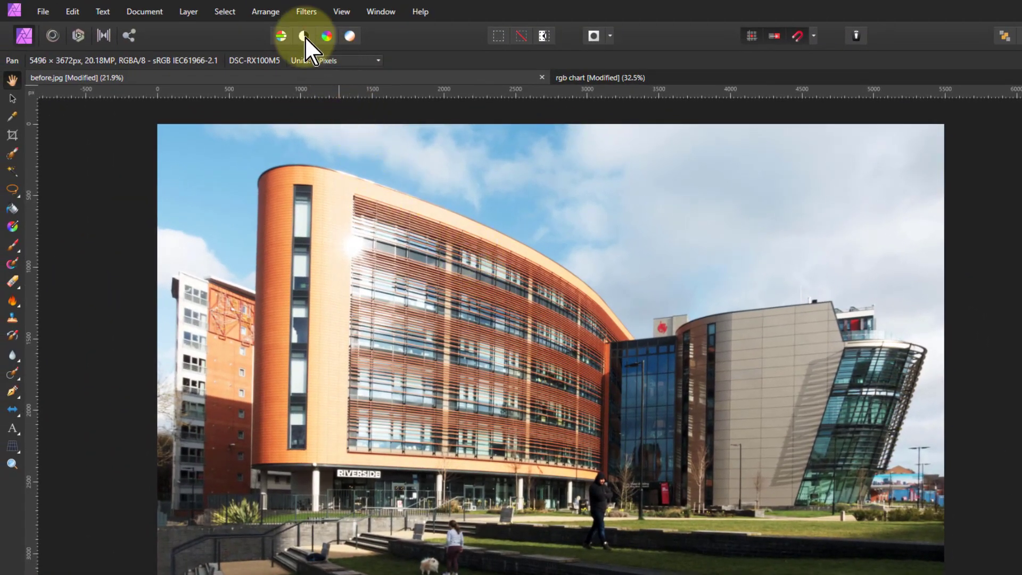
Step: Apply Image to the Hue layer with Equations enabled and begin entering the max(SR,SG,SB)-min DR formula
{"action": "left_click", "coordinate": [305, 11]}
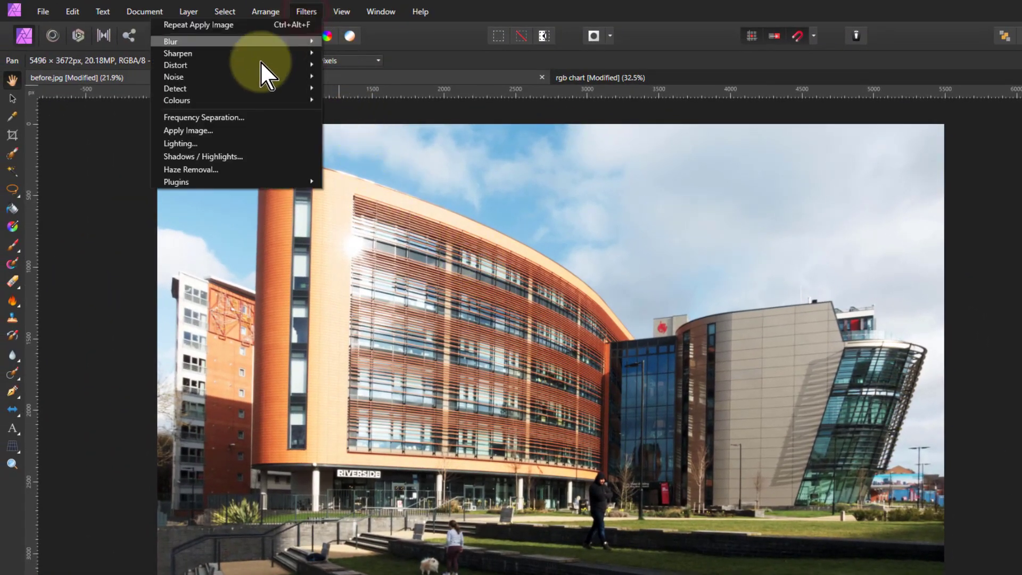
{"action": "left_click", "coordinate": [187, 132]}
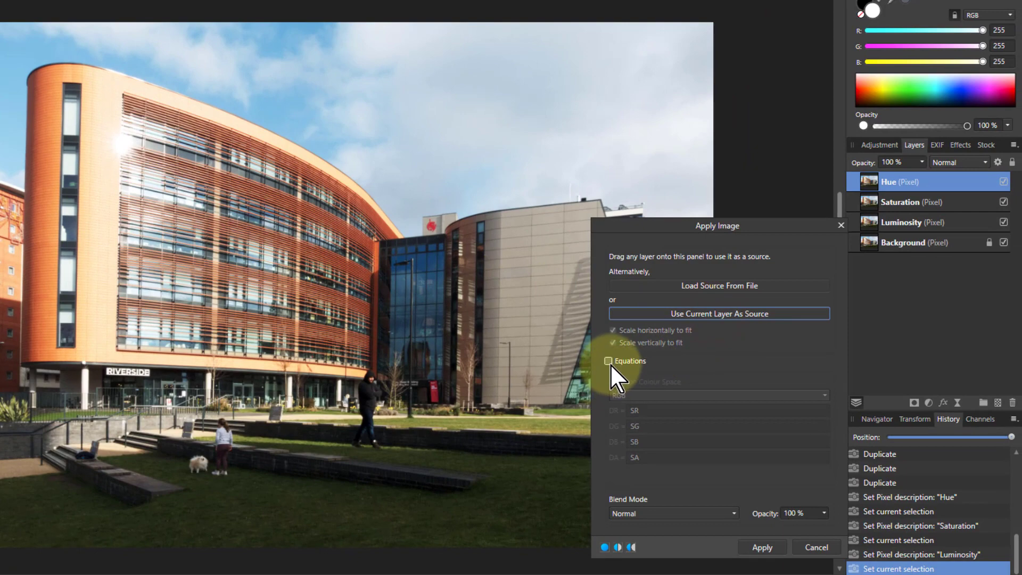
{"action": "left_click", "coordinate": [608, 361]}
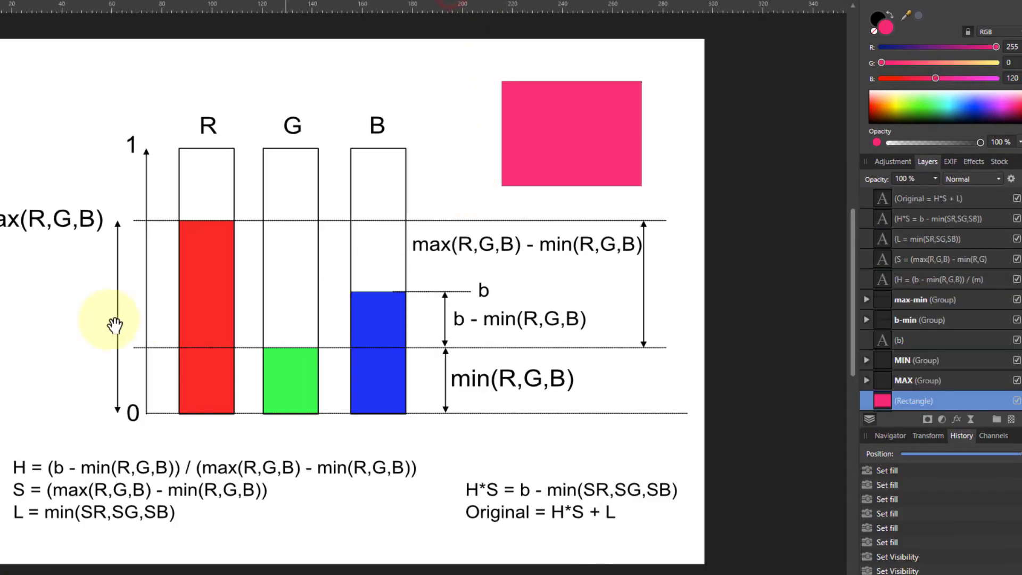
{"action": "mouse_move", "coordinate": [427, 473]}
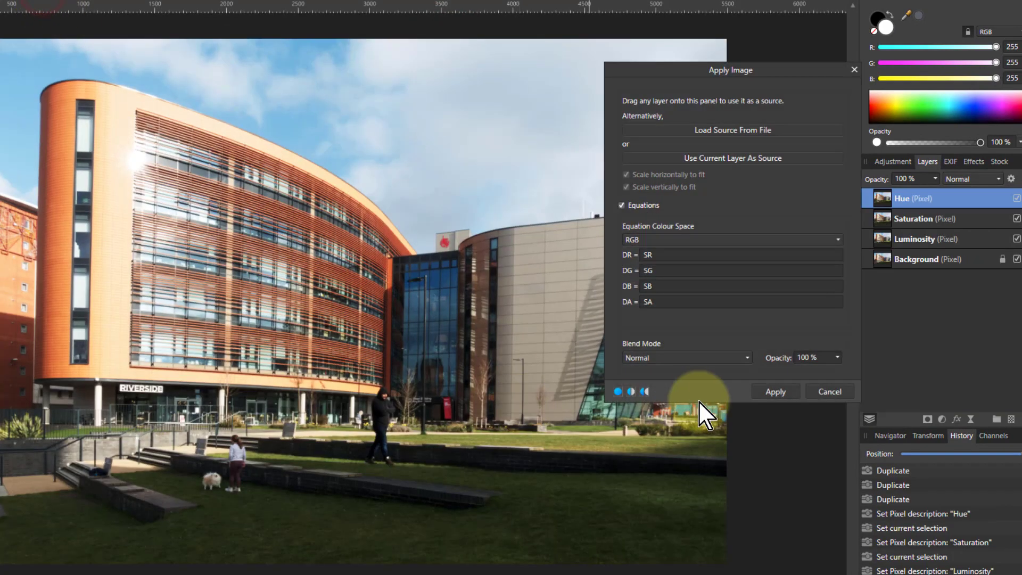
{"action": "mouse_move", "coordinate": [685, 75]}
{"action": "type", "text": "(SR-min(SR,"}
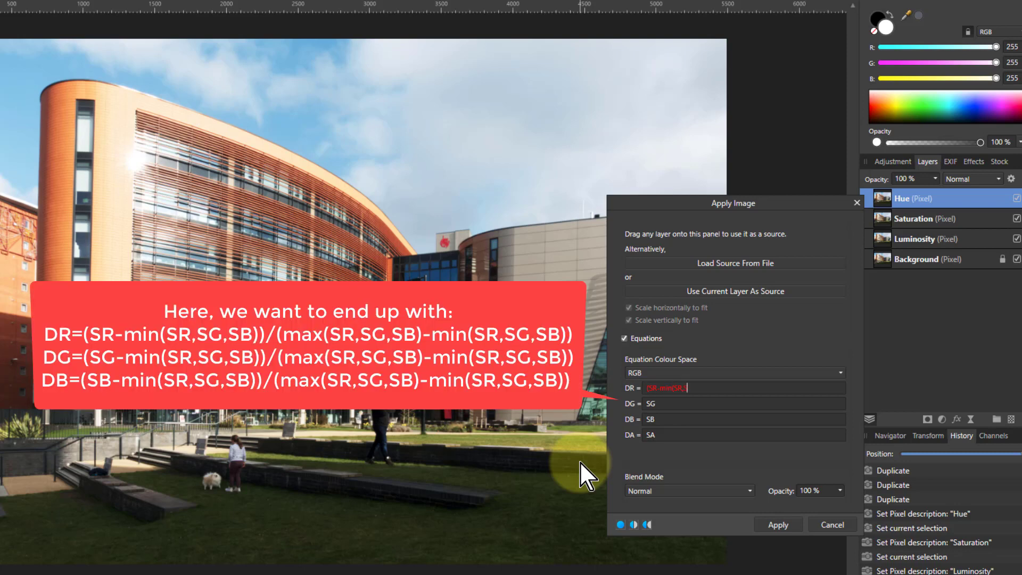
{"action": "type", "text": "SG,SB))/(max(SR,SG,SB"}
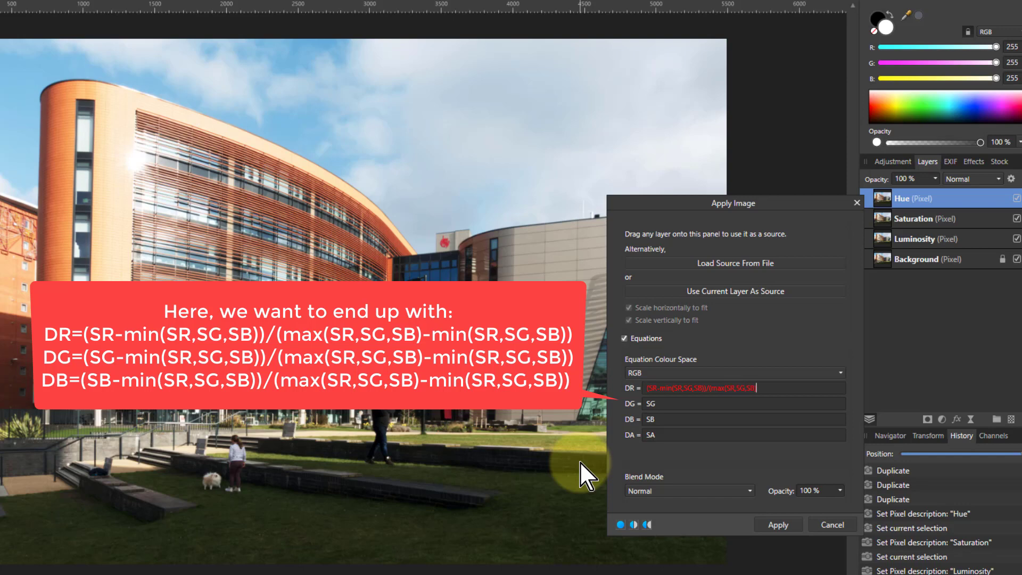
{"action": "type", "text": "-min(SR,SG,SB))"}
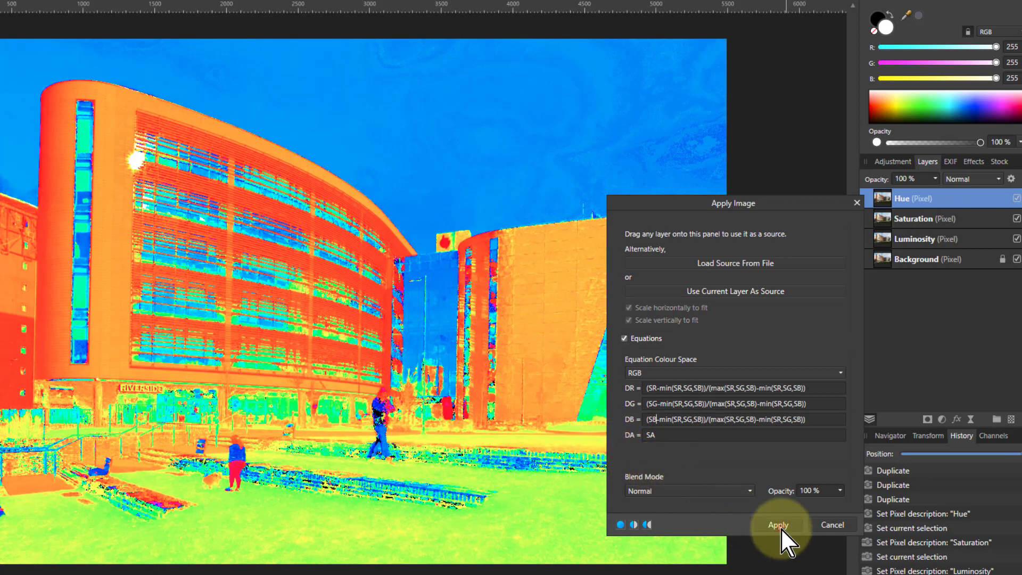
Step: Commit the hue formula to the Hue layer and make Saturation the working layer
{"action": "left_click", "coordinate": [777, 525]}
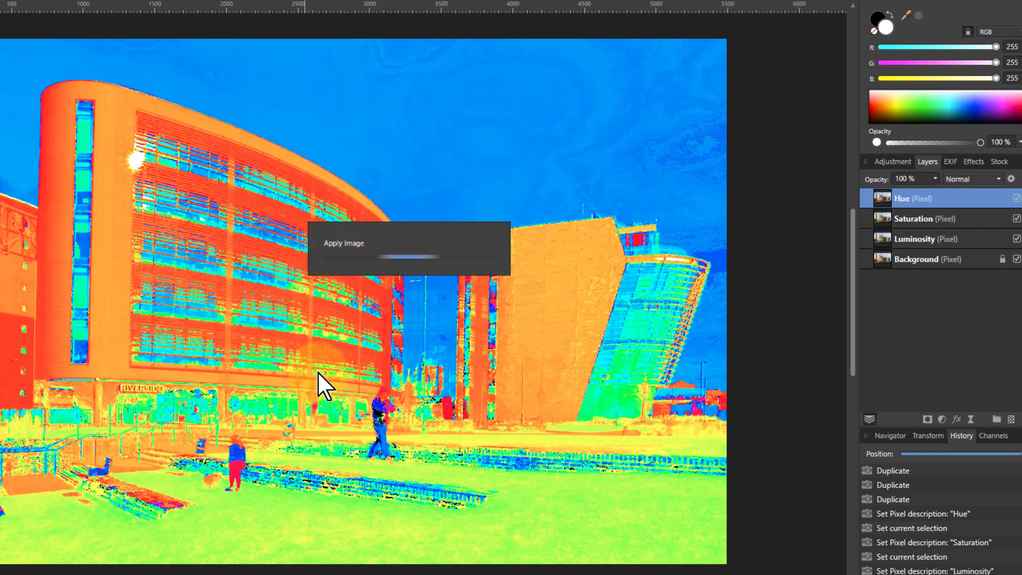
{"action": "mouse_move", "coordinate": [334, 381]}
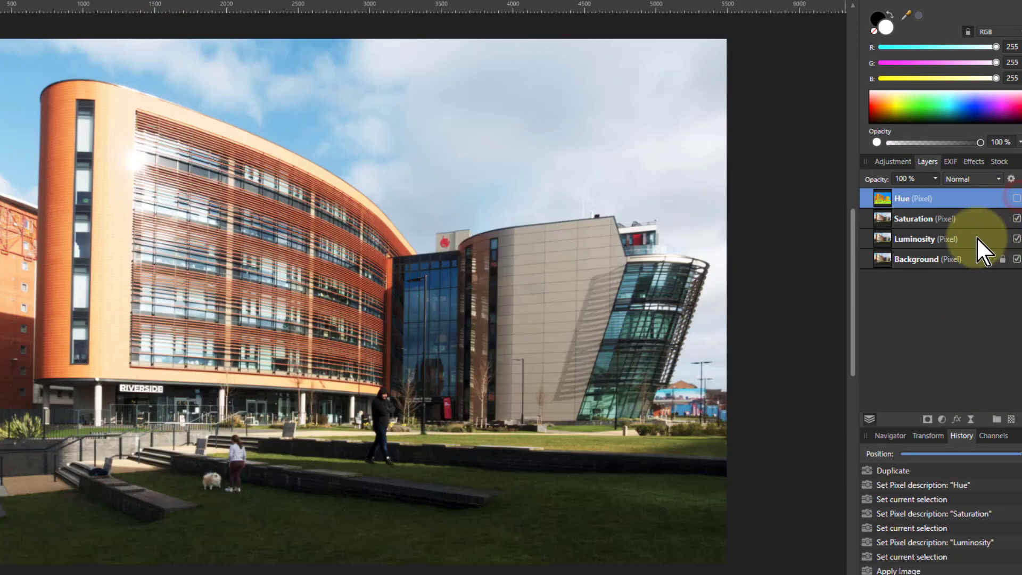
{"action": "left_click", "coordinate": [922, 218]}
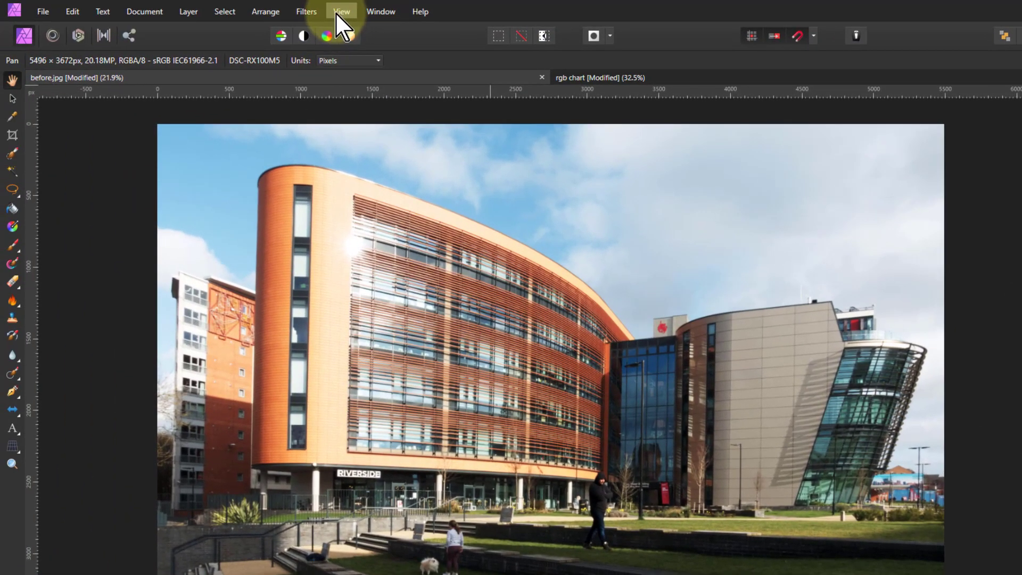
Step: Reopen Apply Image on the Saturation layer with per-channel equations enabled
{"action": "left_click", "coordinate": [342, 11]}
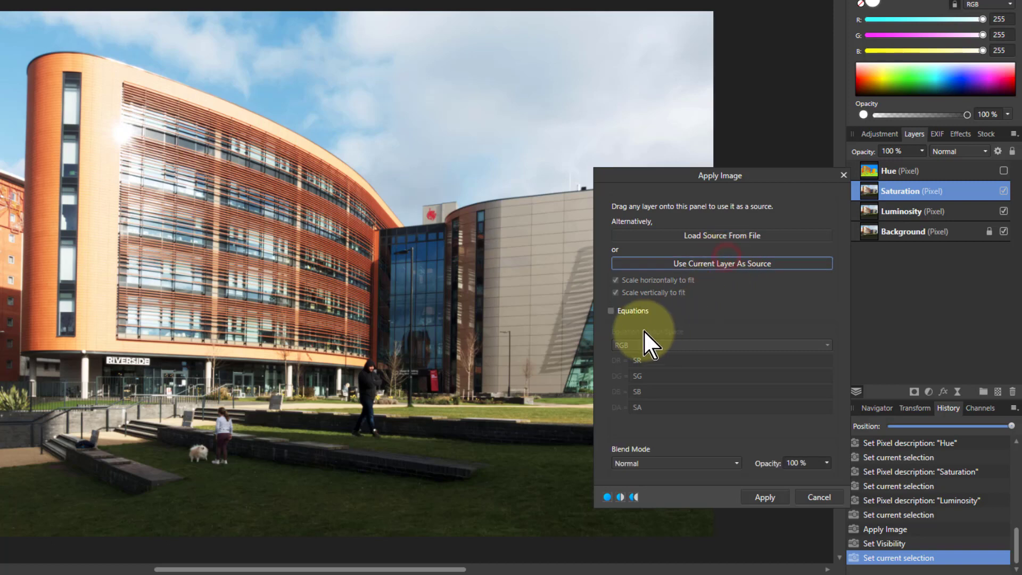
{"action": "left_click", "coordinate": [611, 311]}
{"action": "type", "text": "max(SR,SG,SB)-min(SR,SG,SB)"}
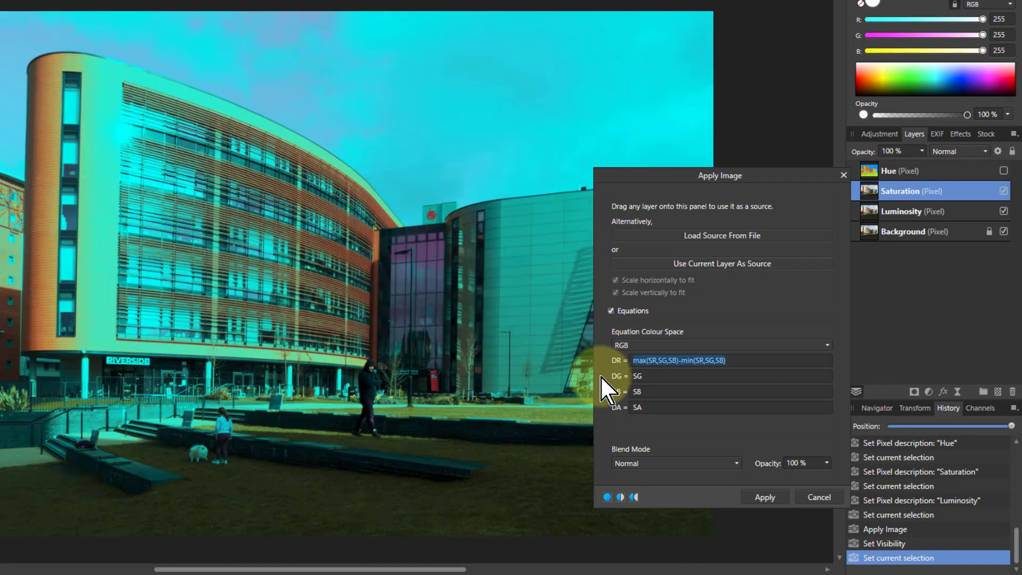
{"action": "mouse_move", "coordinate": [609, 362]}
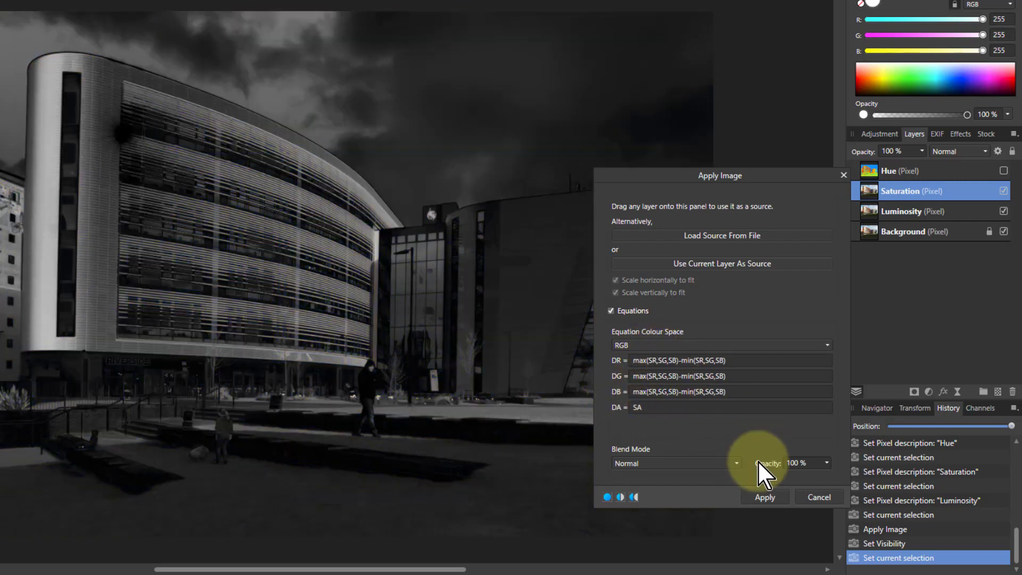
{"action": "mouse_move", "coordinate": [218, 287]}
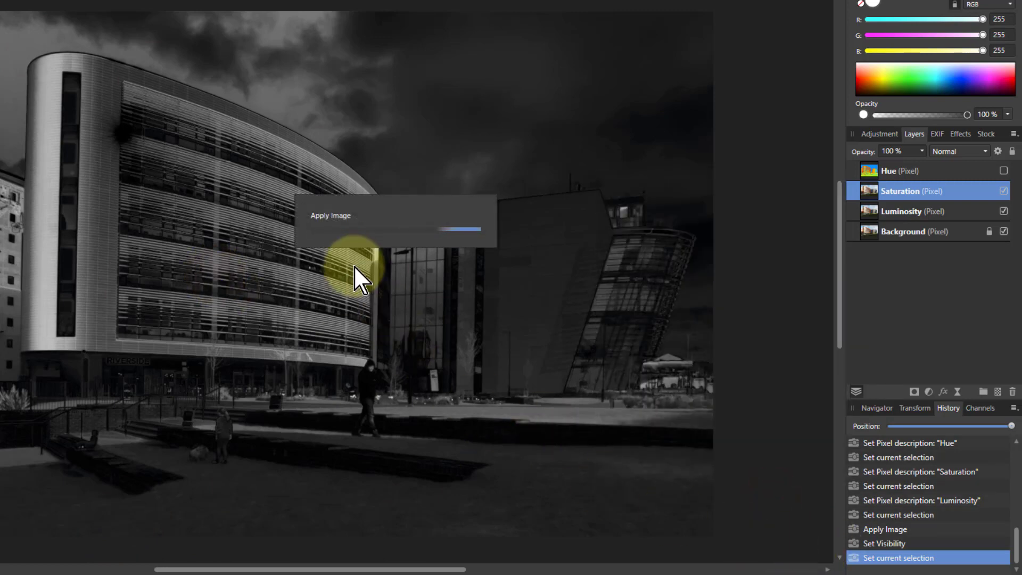
{"action": "mouse_move", "coordinate": [561, 313]}
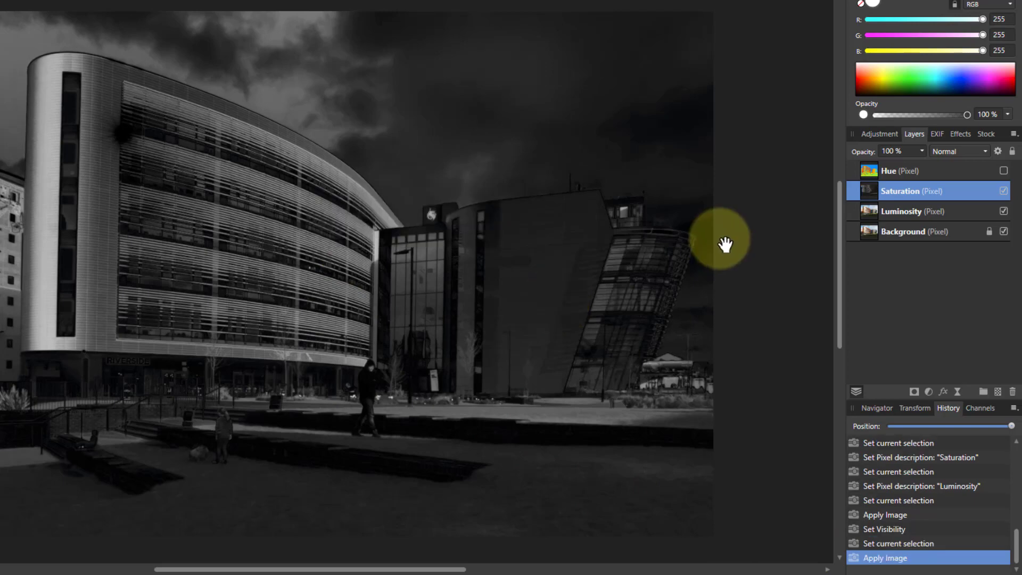
Step: Hide the Saturation layer and switch back to the RGB chart document
{"action": "left_click", "coordinate": [1004, 191]}
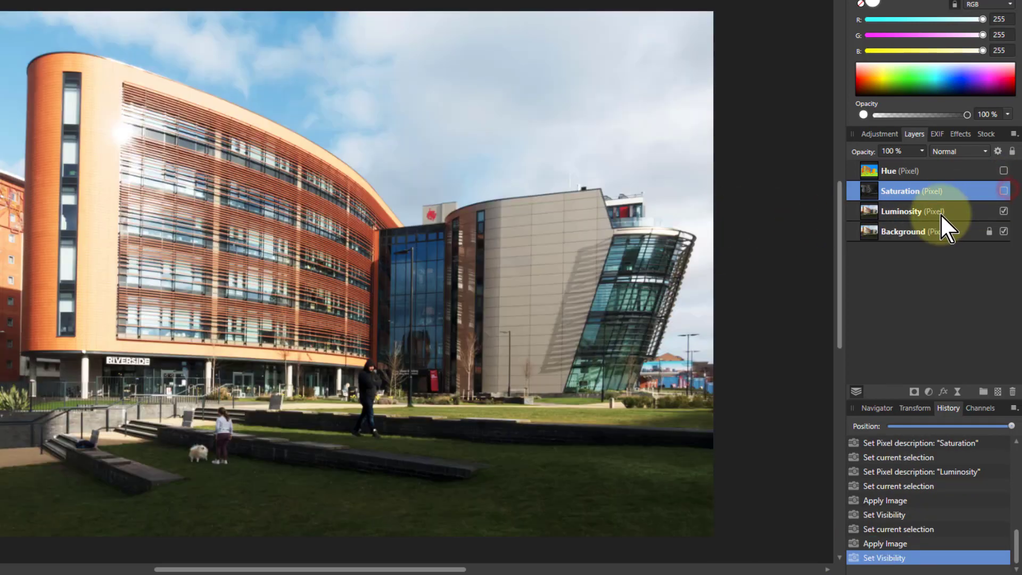
{"action": "left_click", "coordinate": [912, 211]}
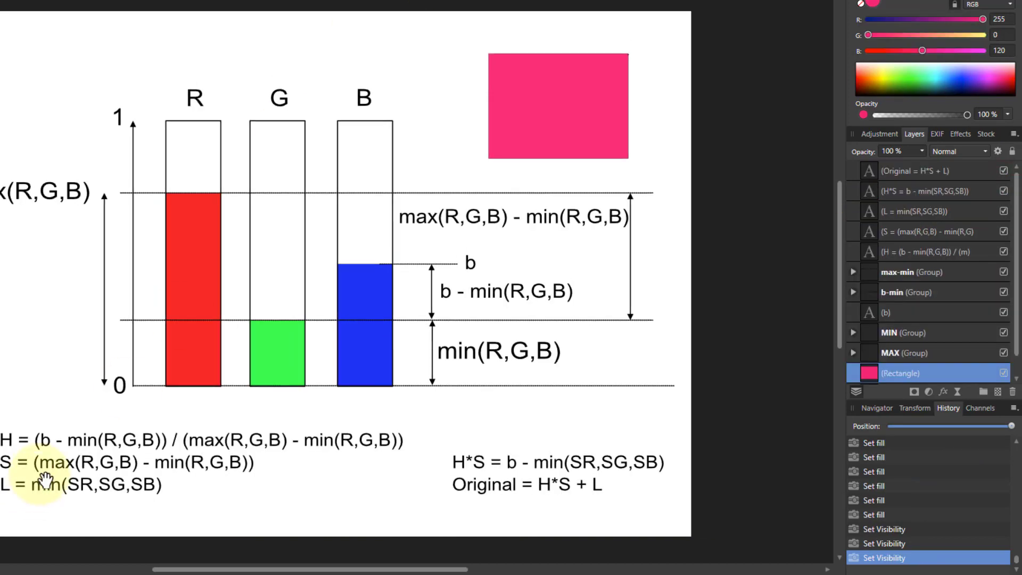
{"action": "mouse_move", "coordinate": [73, 40]}
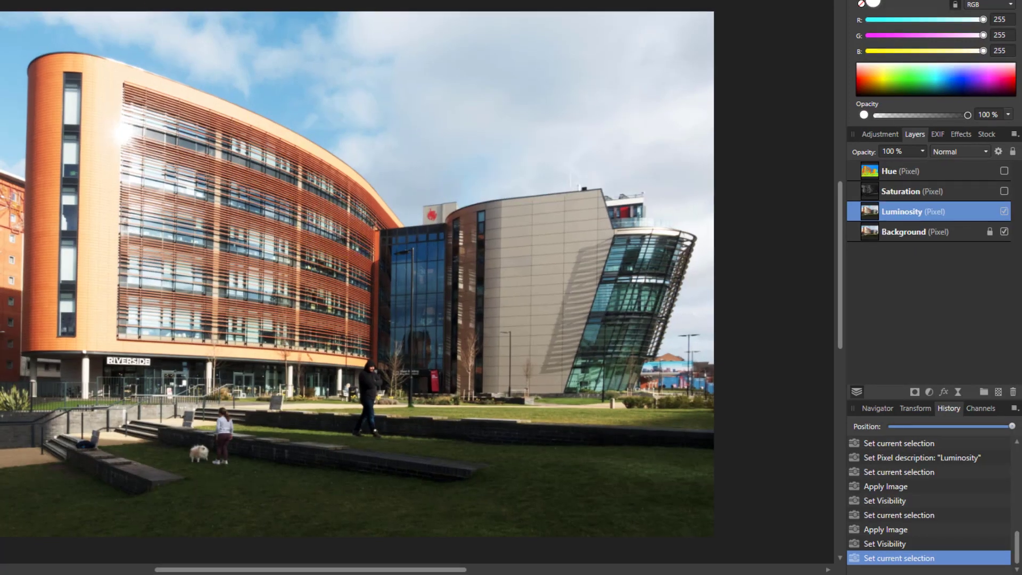
Step: Apply Image on the Luminosity layer with DR, DG, DB all set to min(SR,SG,SB), making it greyscale
{"action": "left_click", "coordinate": [305, 11]}
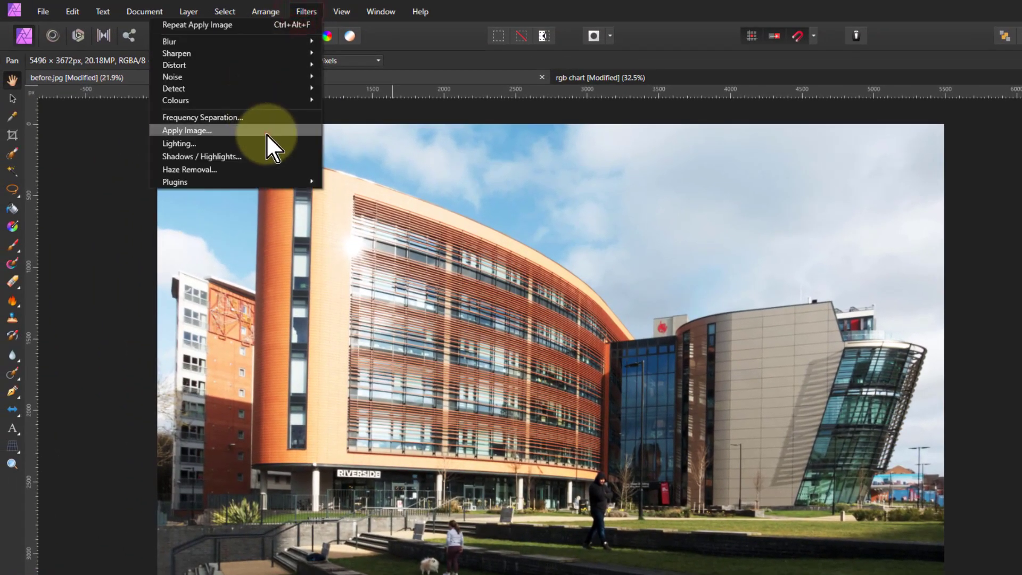
{"action": "left_click", "coordinate": [186, 130]}
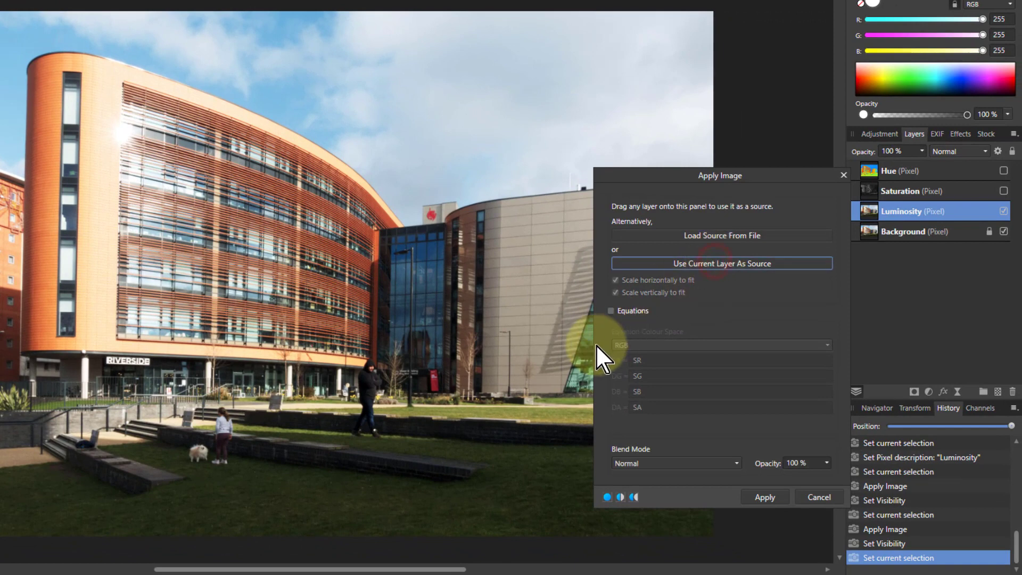
{"action": "left_click", "coordinate": [611, 310]}
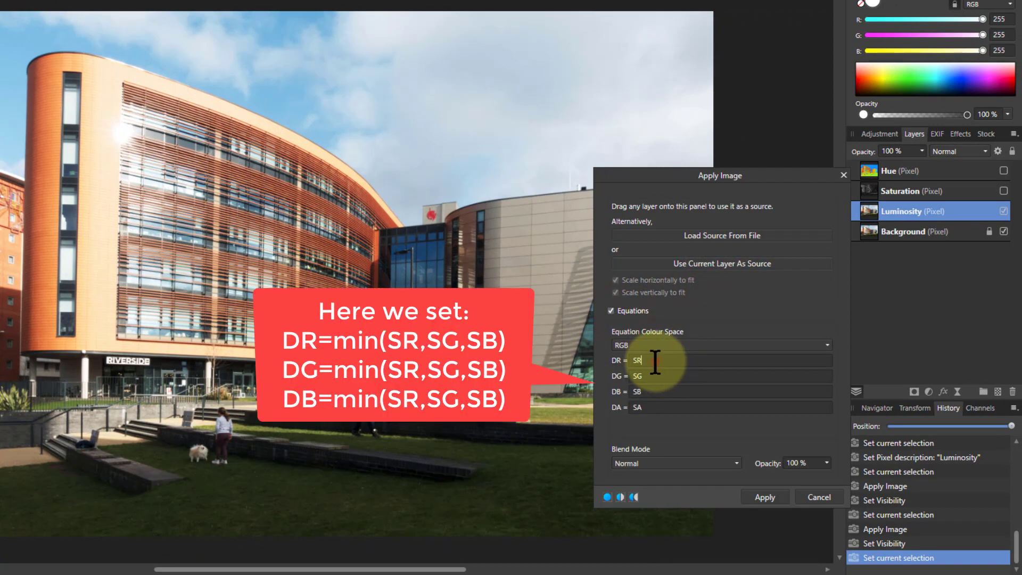
{"action": "type", "text": "min(SR,SG,SB"}
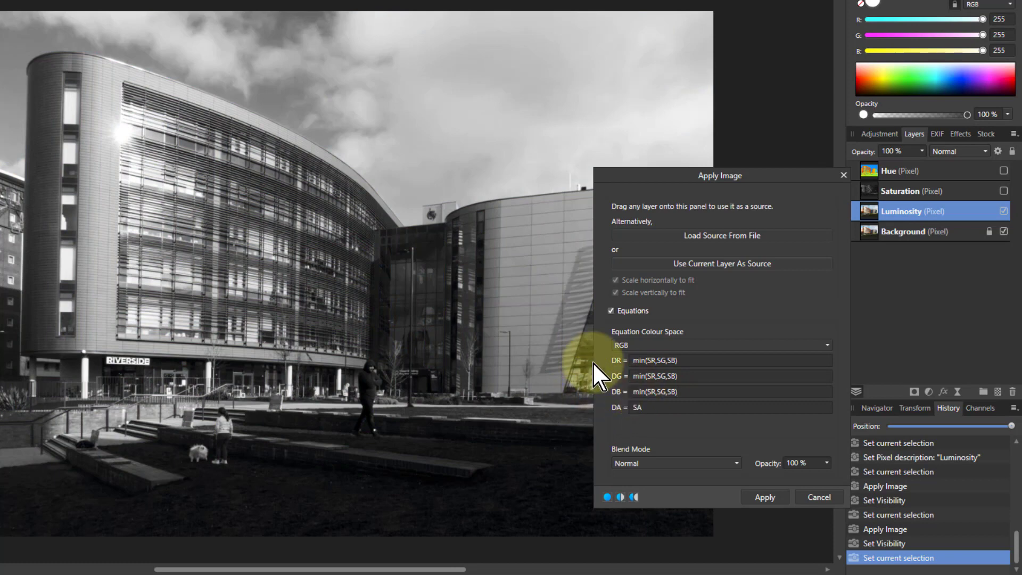
{"action": "mouse_move", "coordinate": [287, 521]}
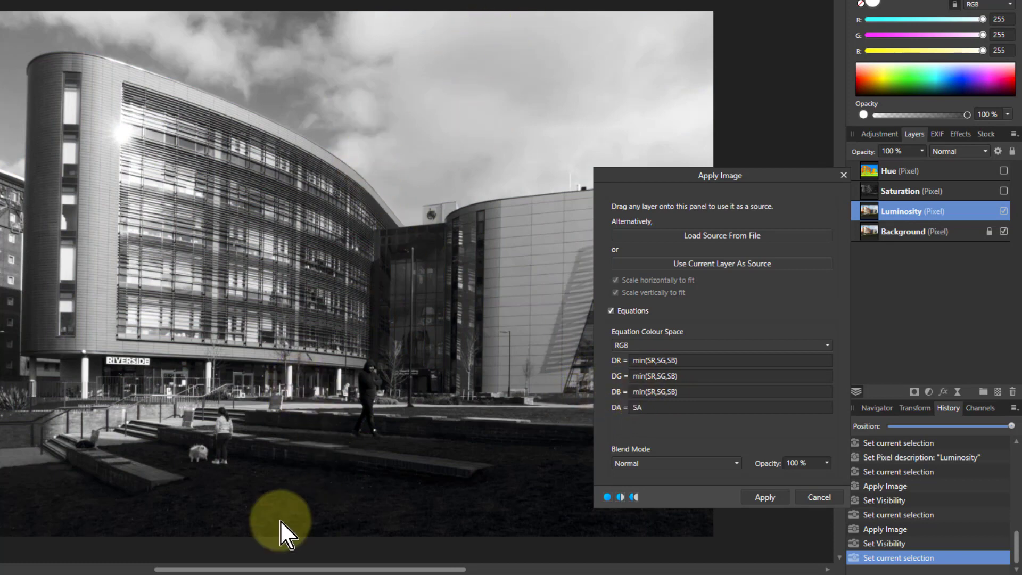
{"action": "mouse_move", "coordinate": [411, 46]}
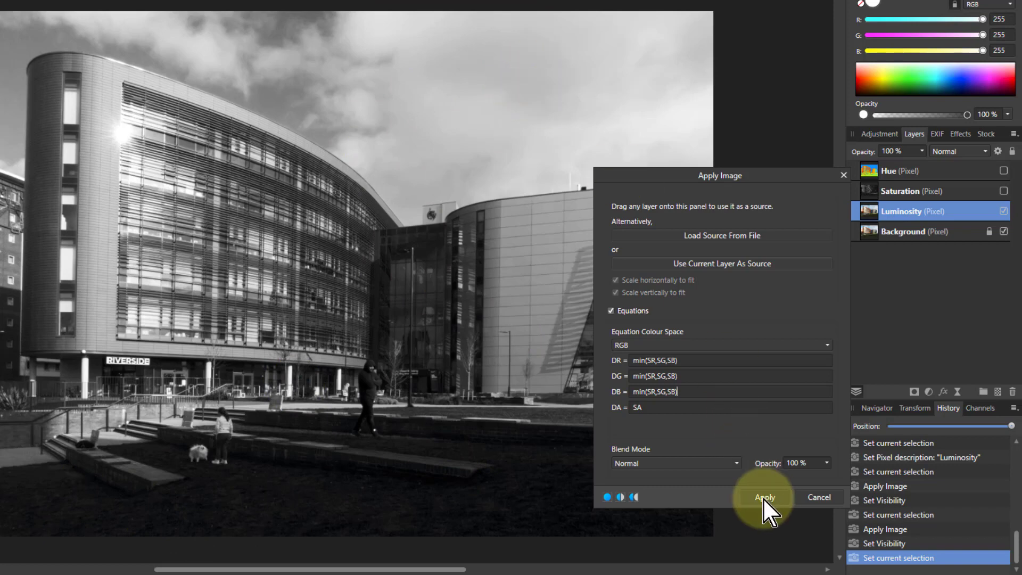
{"action": "left_click", "coordinate": [764, 498]}
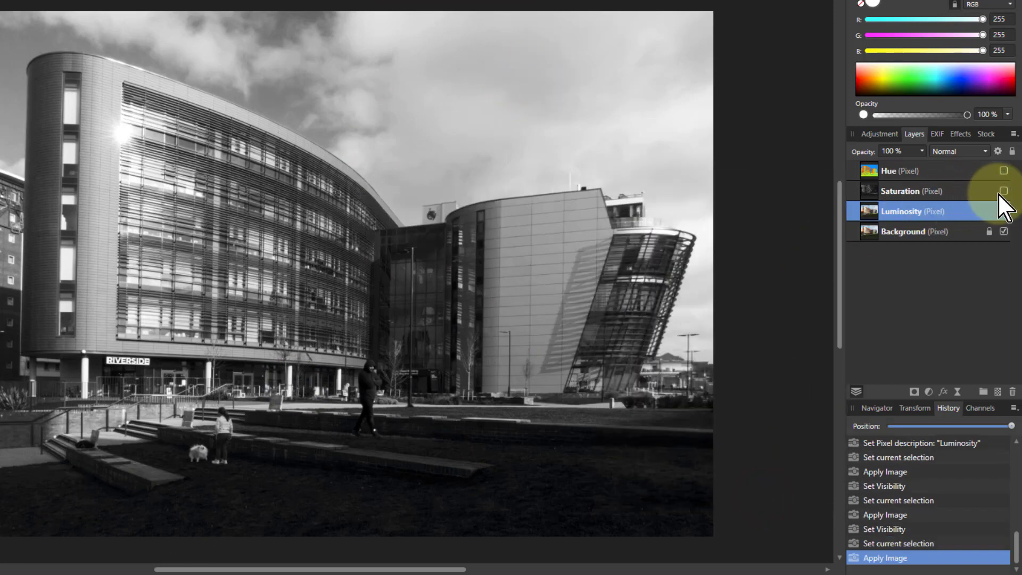
Step: Make the Saturation layer visible again above the greyscale Luminosity layer
{"action": "left_click", "coordinate": [1003, 171]}
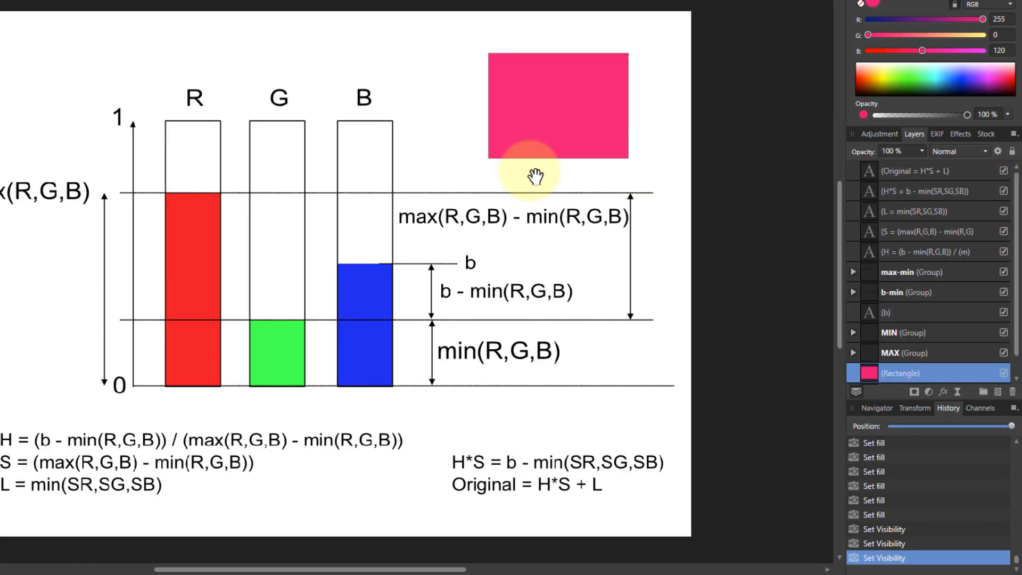
{"action": "mouse_move", "coordinate": [457, 479]}
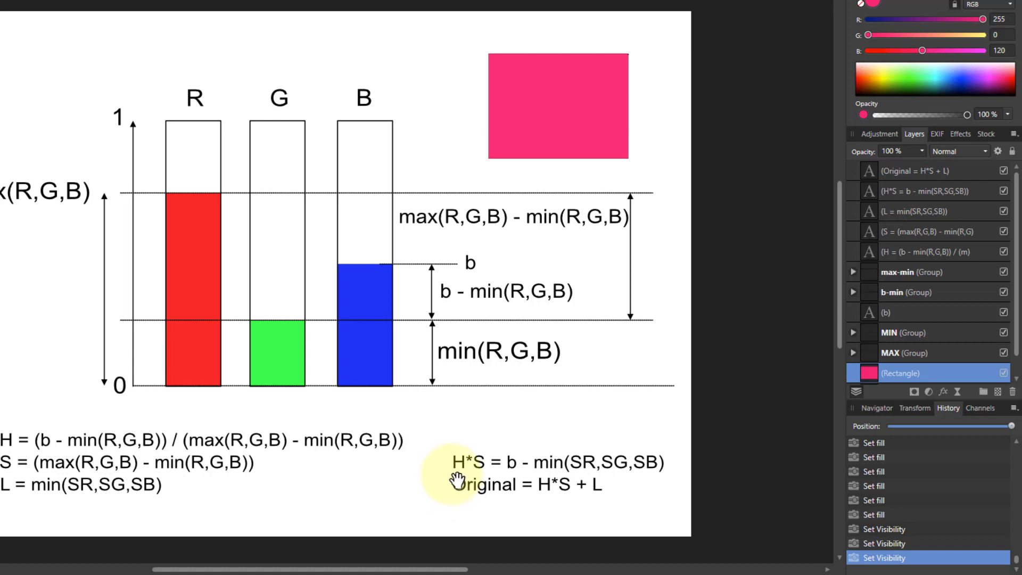
{"action": "mouse_move", "coordinate": [476, 470]}
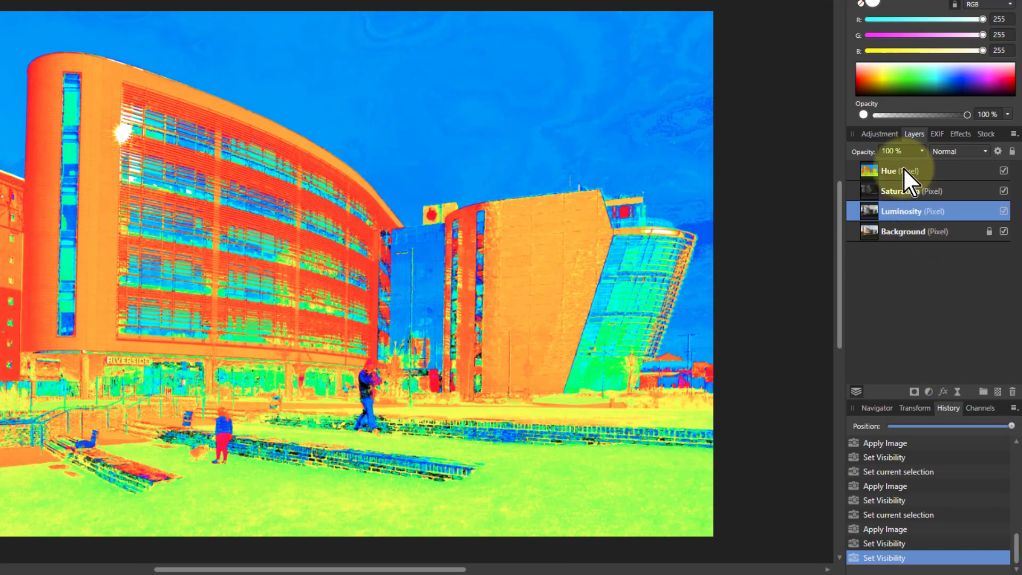
Step: Set the Hue layer's blend mode to Multiply, darkening the building photo
{"action": "left_click", "coordinate": [900, 171]}
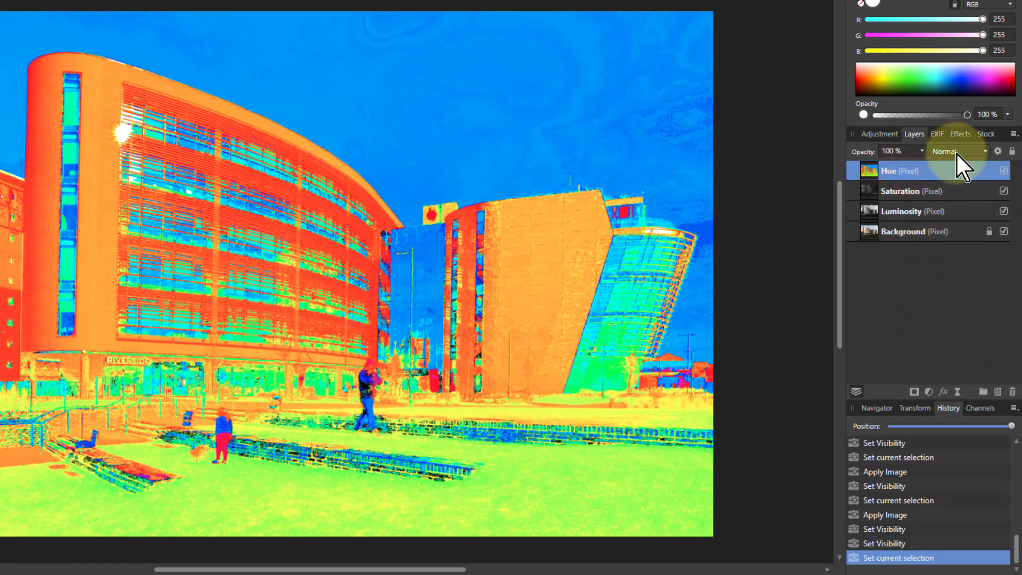
{"action": "left_click", "coordinate": [959, 150]}
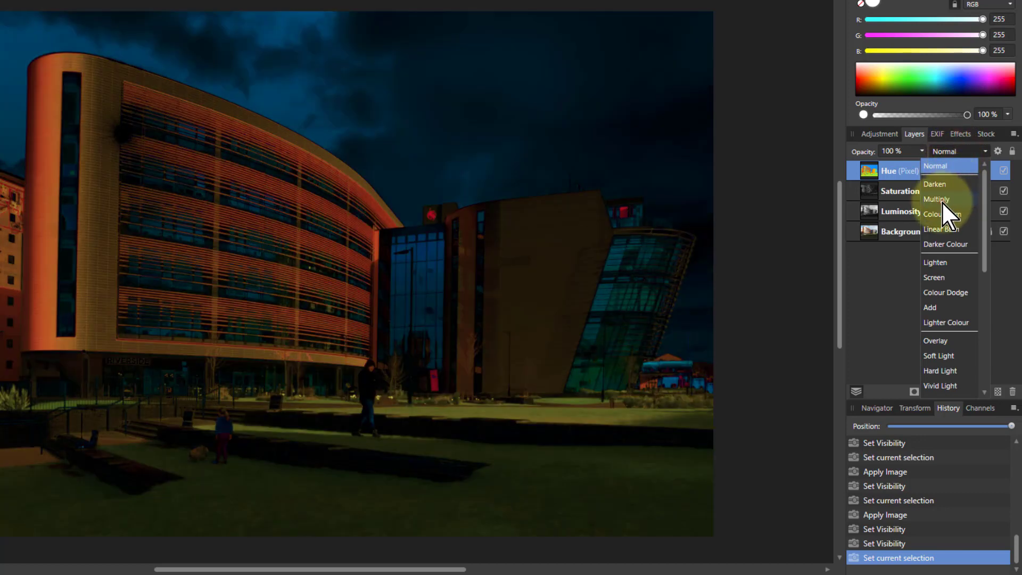
{"action": "left_click", "coordinate": [937, 199]}
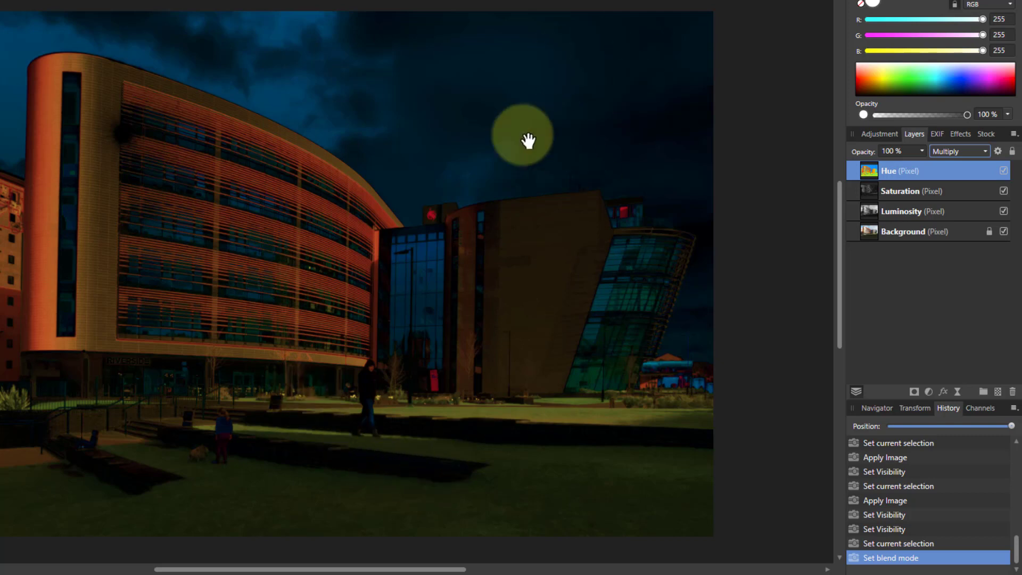
{"action": "mouse_move", "coordinate": [583, 110]}
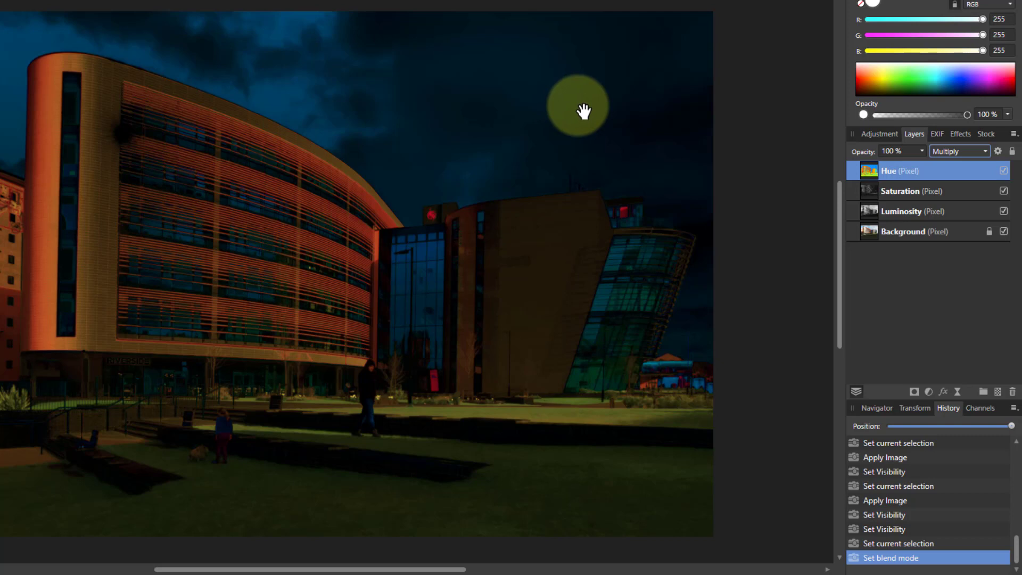
{"action": "mouse_move", "coordinate": [873, 192]}
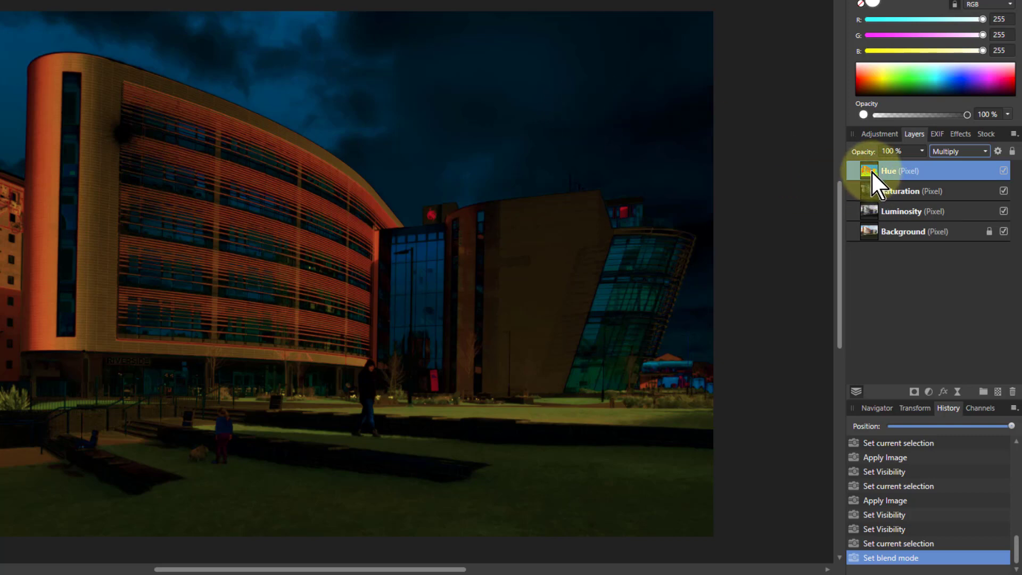
Step: Group the Hue and Saturation layers and name the group H&S
{"action": "left_click", "coordinate": [912, 191]}
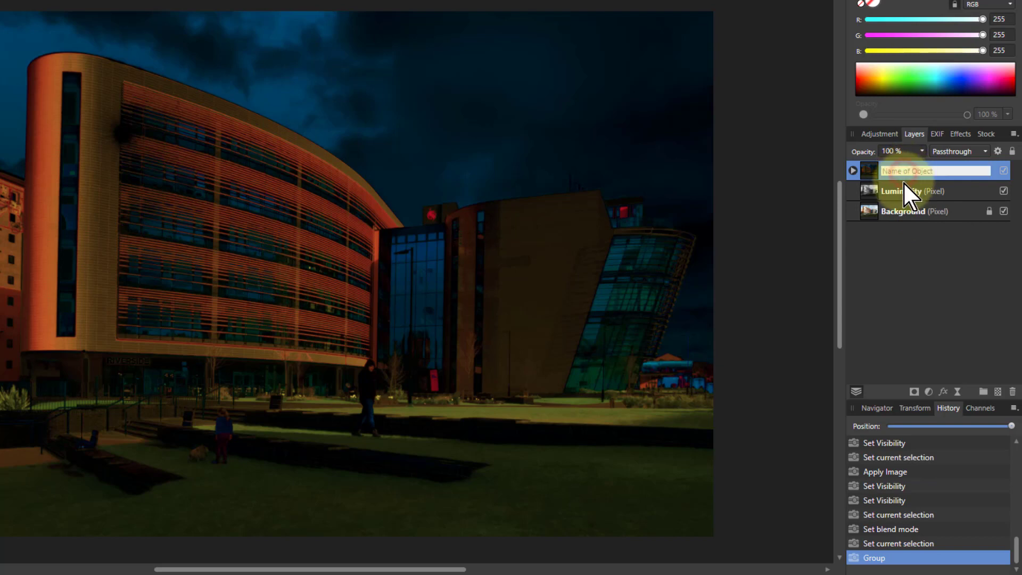
{"action": "type", "text": "H&S"}
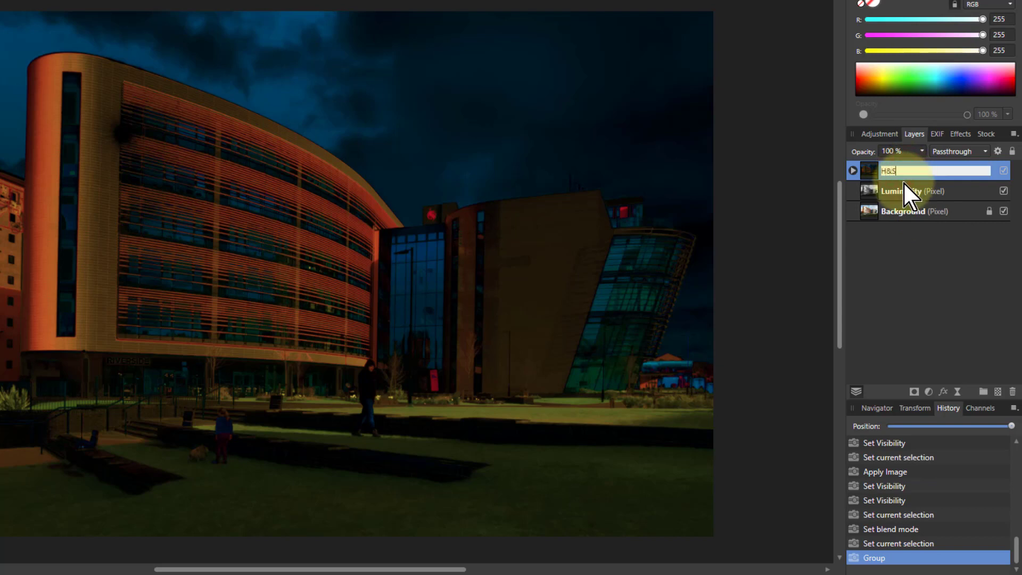
{"action": "key", "text": "Return"}
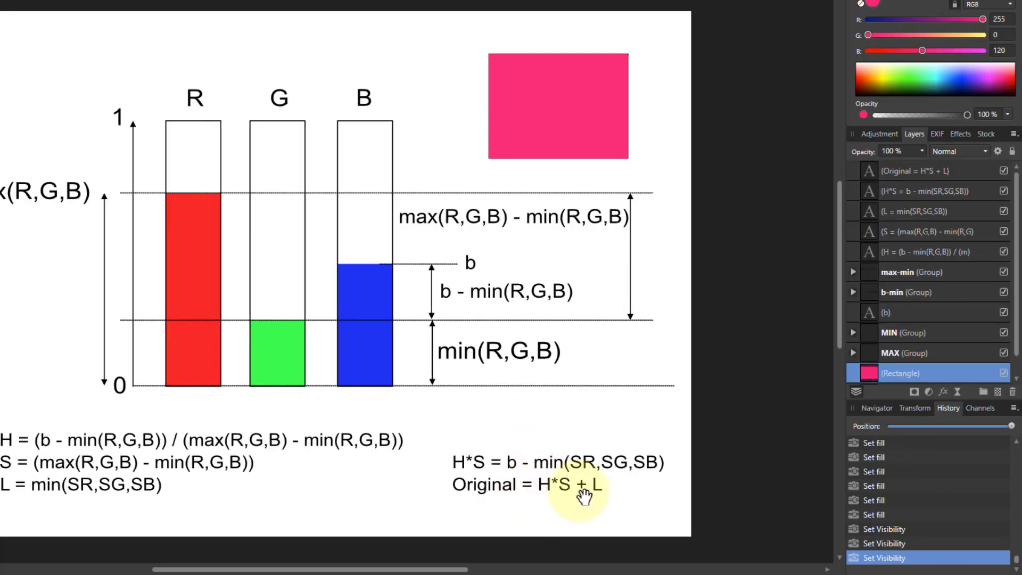
{"action": "mouse_move", "coordinate": [212, 117]}
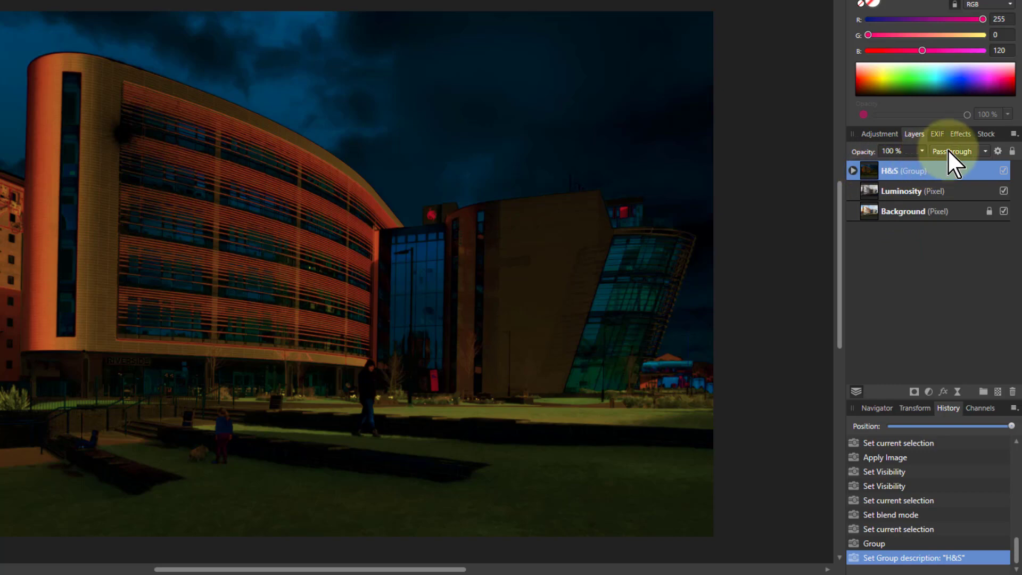
Step: Set the H&S group to Add blend mode and select it together with Luminosity for grouping
{"action": "left_click", "coordinate": [955, 150]}
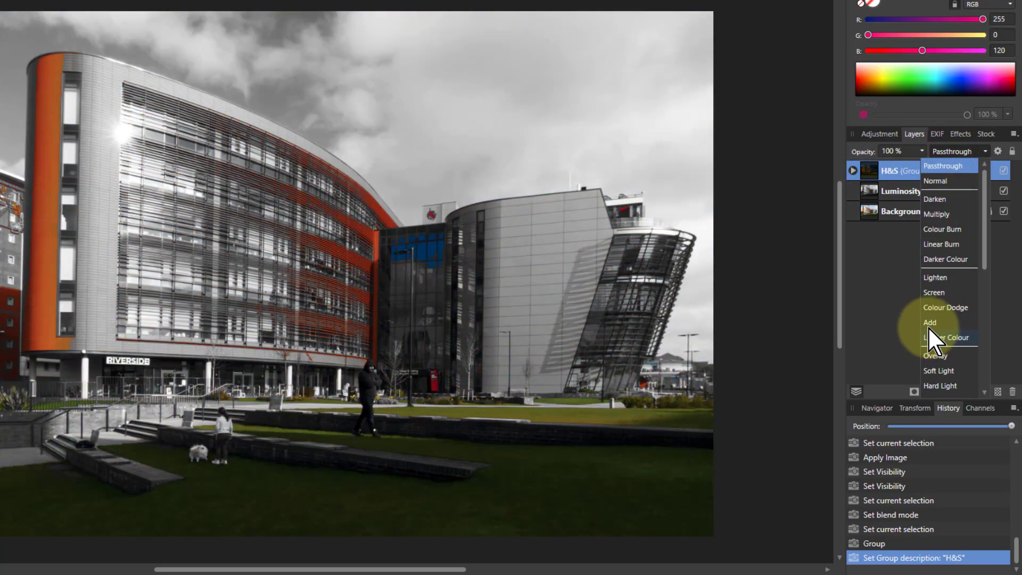
{"action": "left_click", "coordinate": [928, 323]}
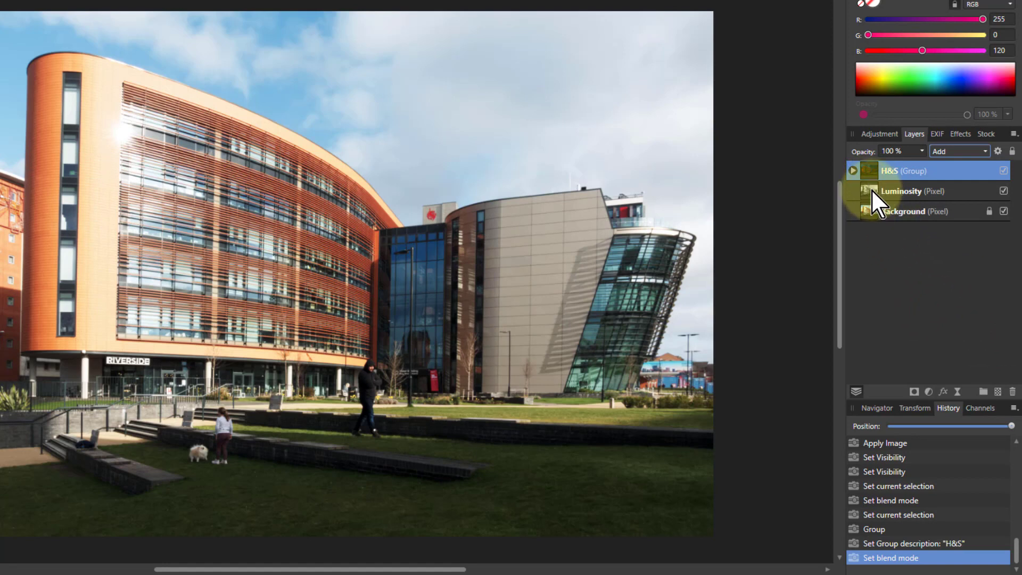
{"action": "left_click", "coordinate": [912, 190]}
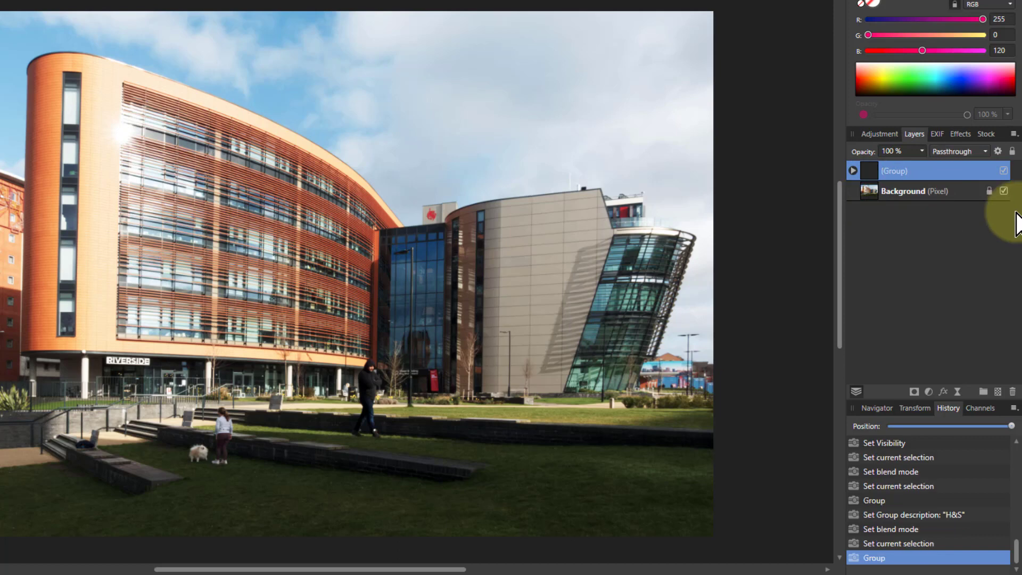
Step: Rename the outer group to HSL and expand it and H&S to show Hue, Saturation and Luminosity
{"action": "double_click", "coordinate": [913, 170]}
{"action": "type", "text": "HSL"}
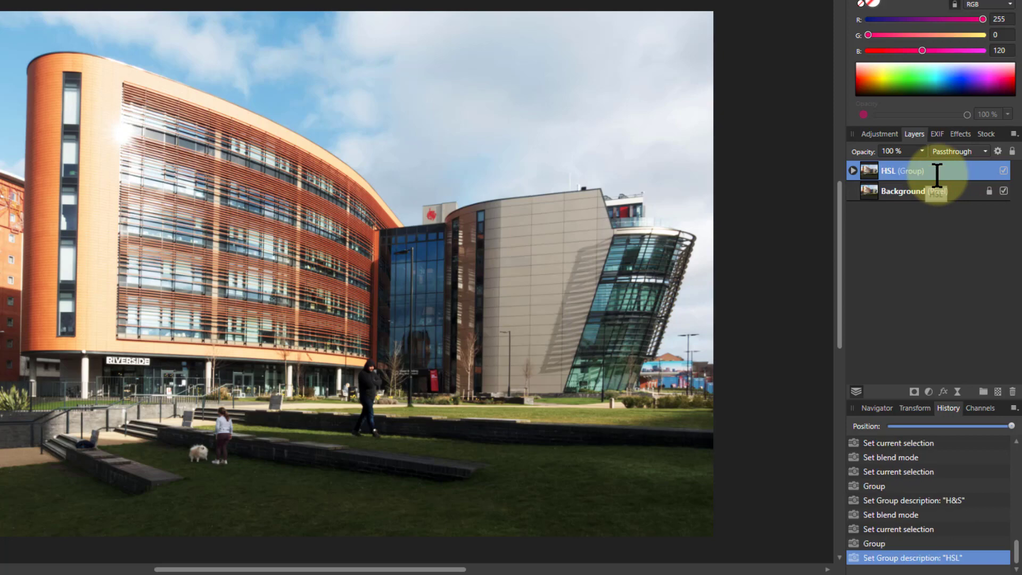
{"action": "left_click", "coordinate": [853, 170]}
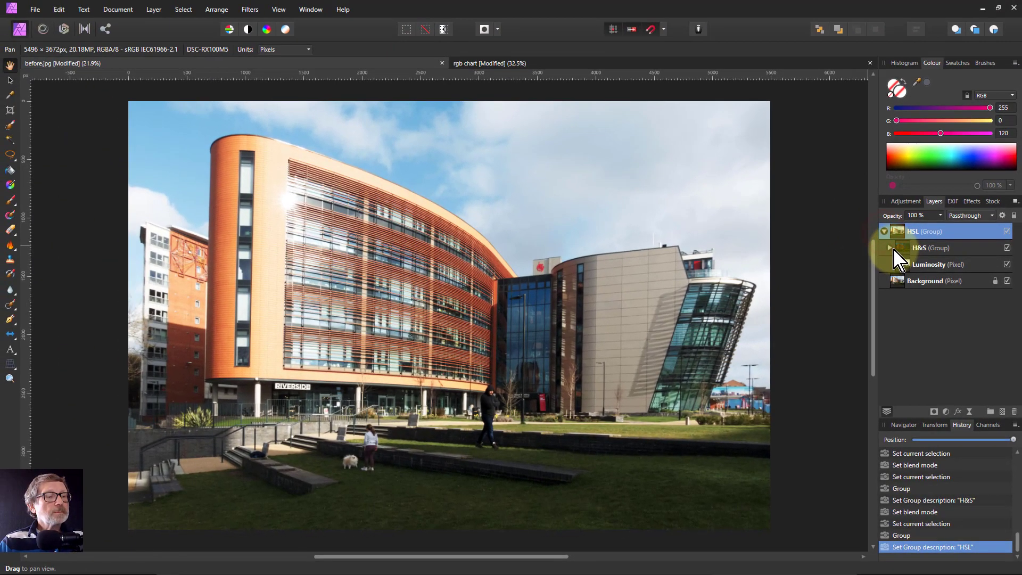
{"action": "left_click", "coordinate": [890, 248]}
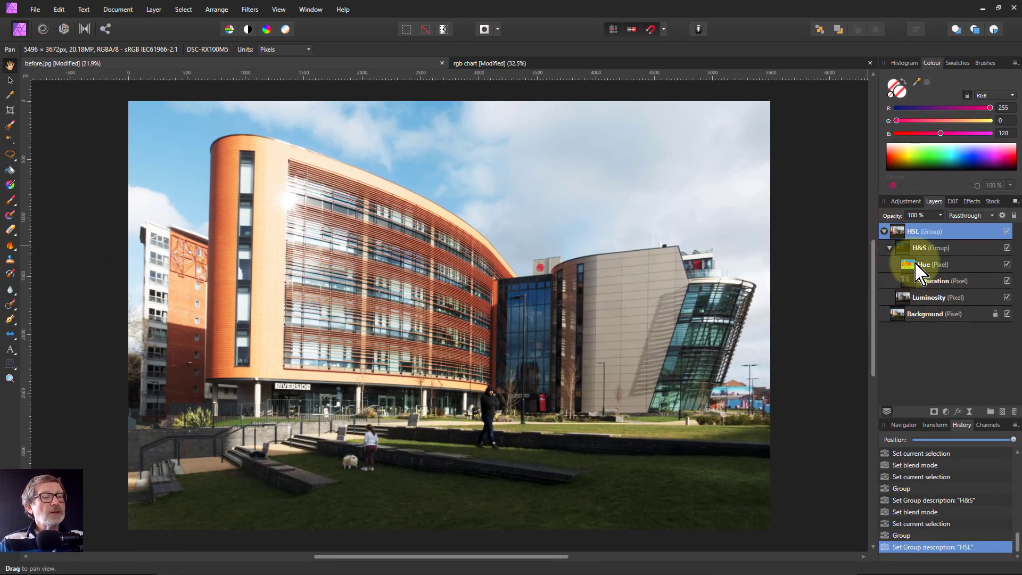
{"action": "mouse_move", "coordinate": [911, 323]}
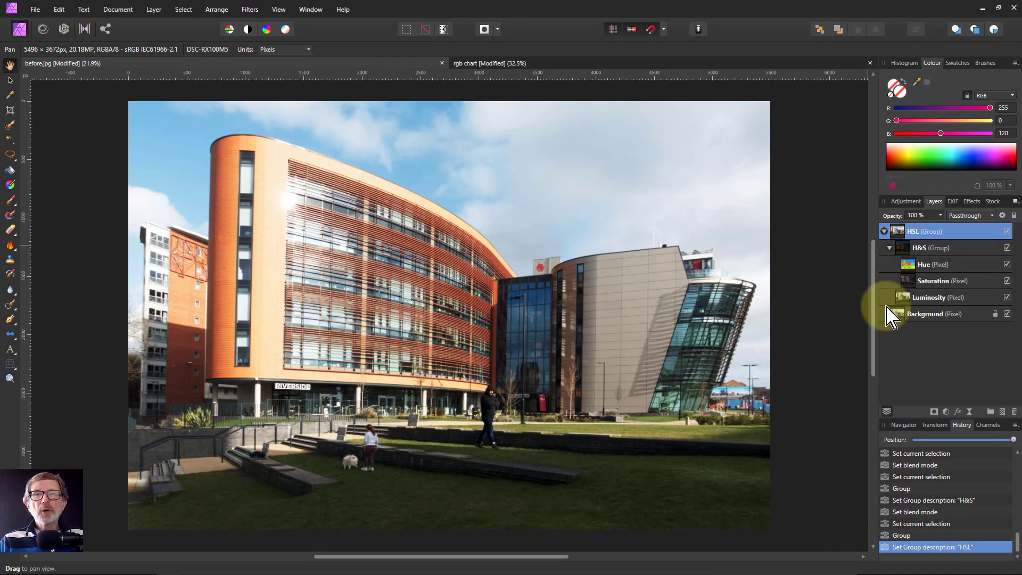
{"action": "mouse_move", "coordinate": [870, 289]}
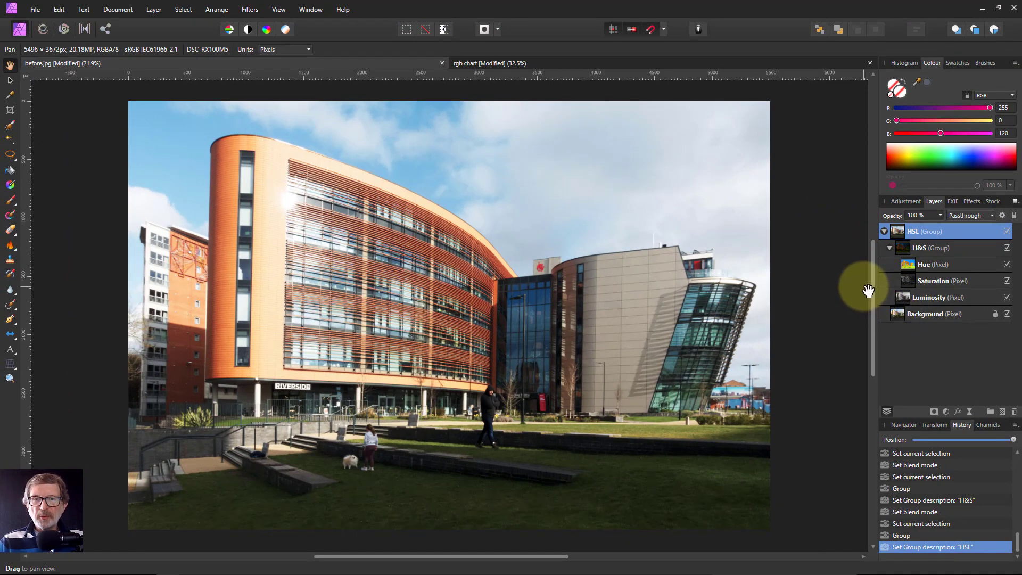